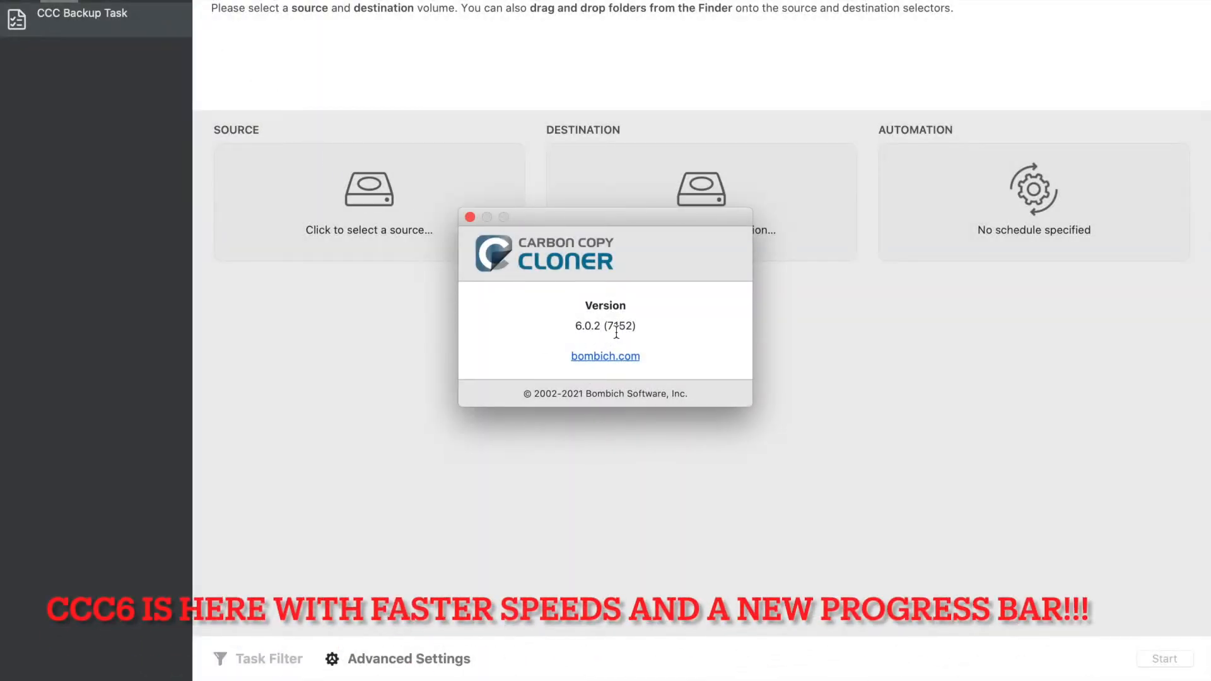
mouse_move(590, 328)
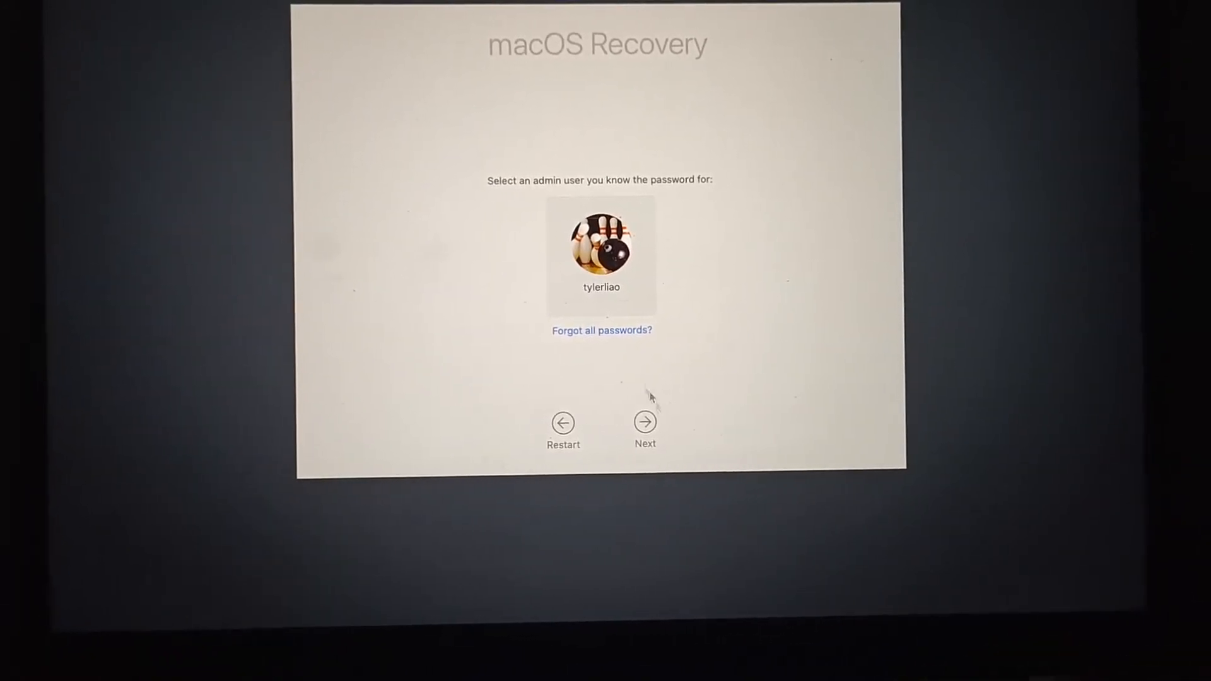
Step: Sign in as the admin user with its password to pass the Recovery account check
click(645, 421)
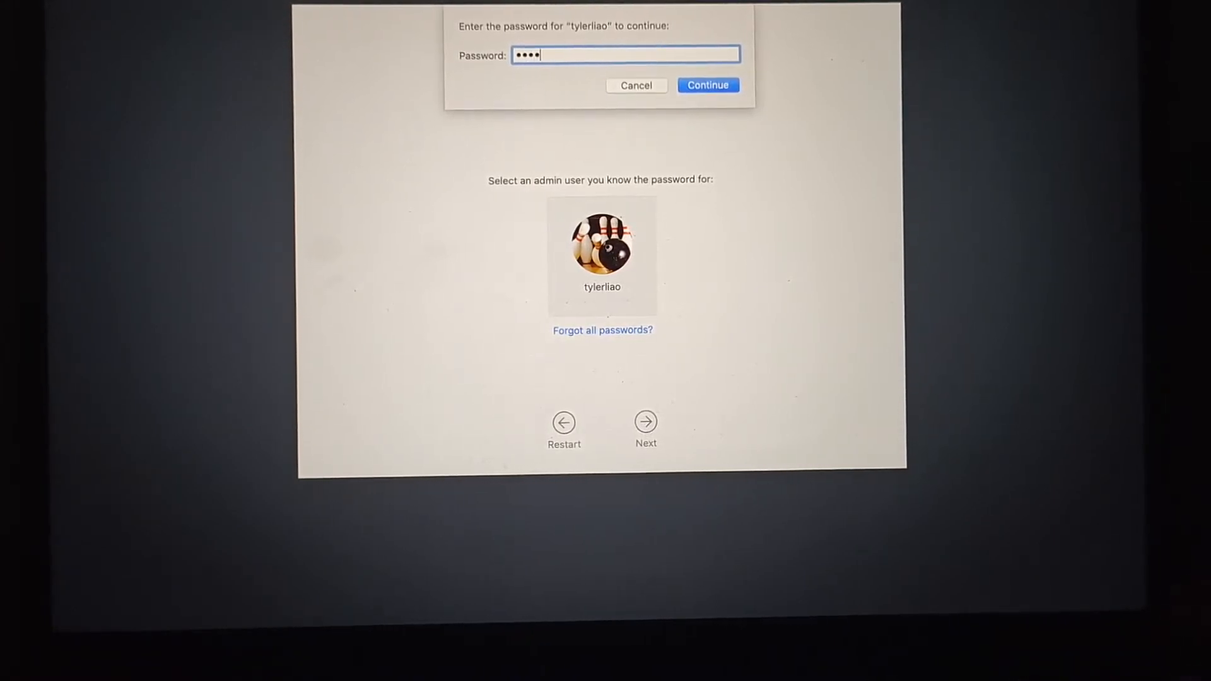
click(708, 86)
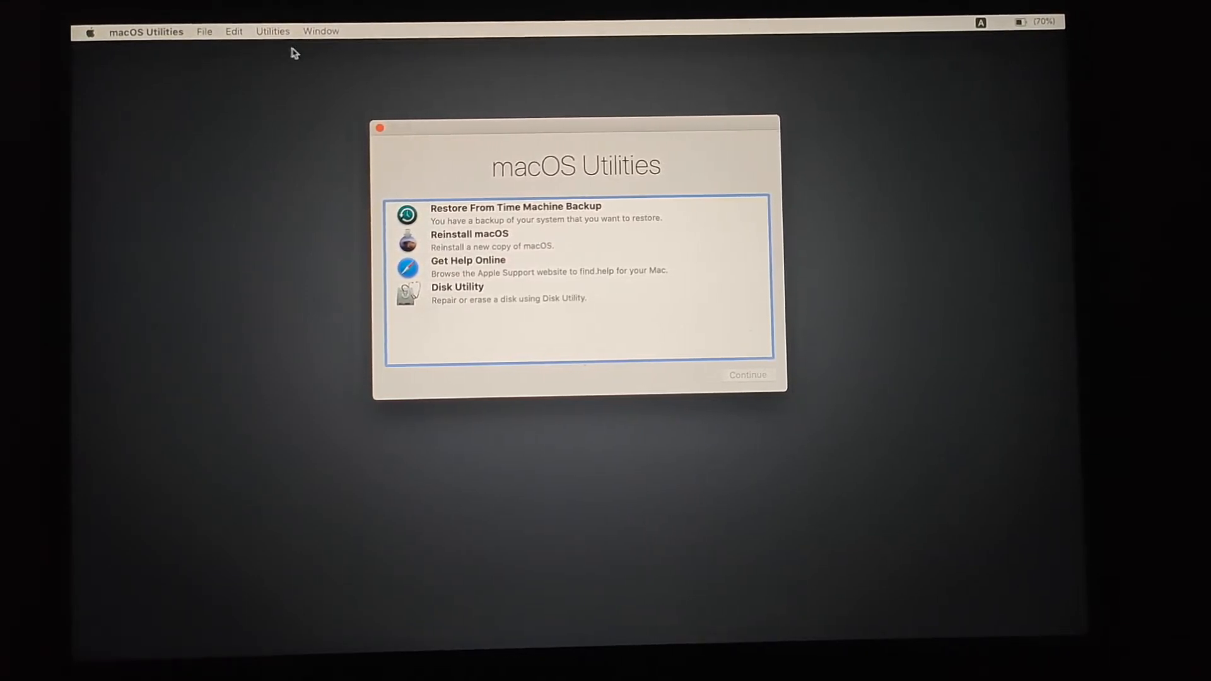
Step: Launch Startup Security Utility from Utilities and authenticate with the administrator password
click(273, 31)
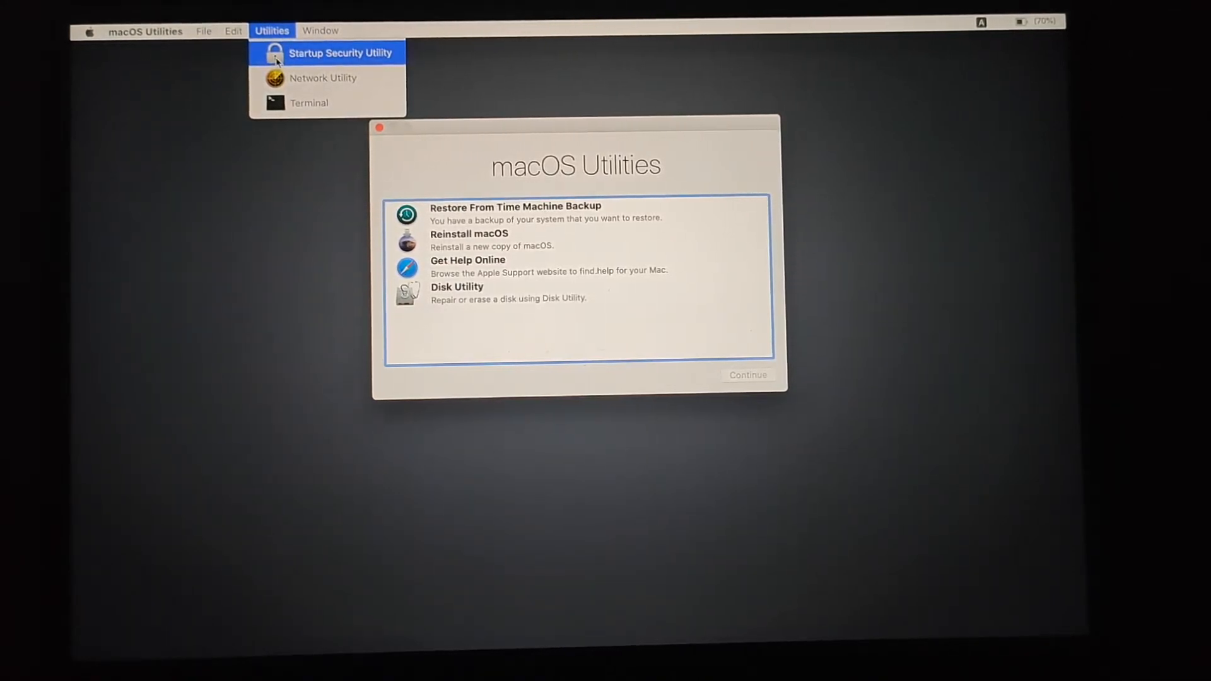
click(342, 53)
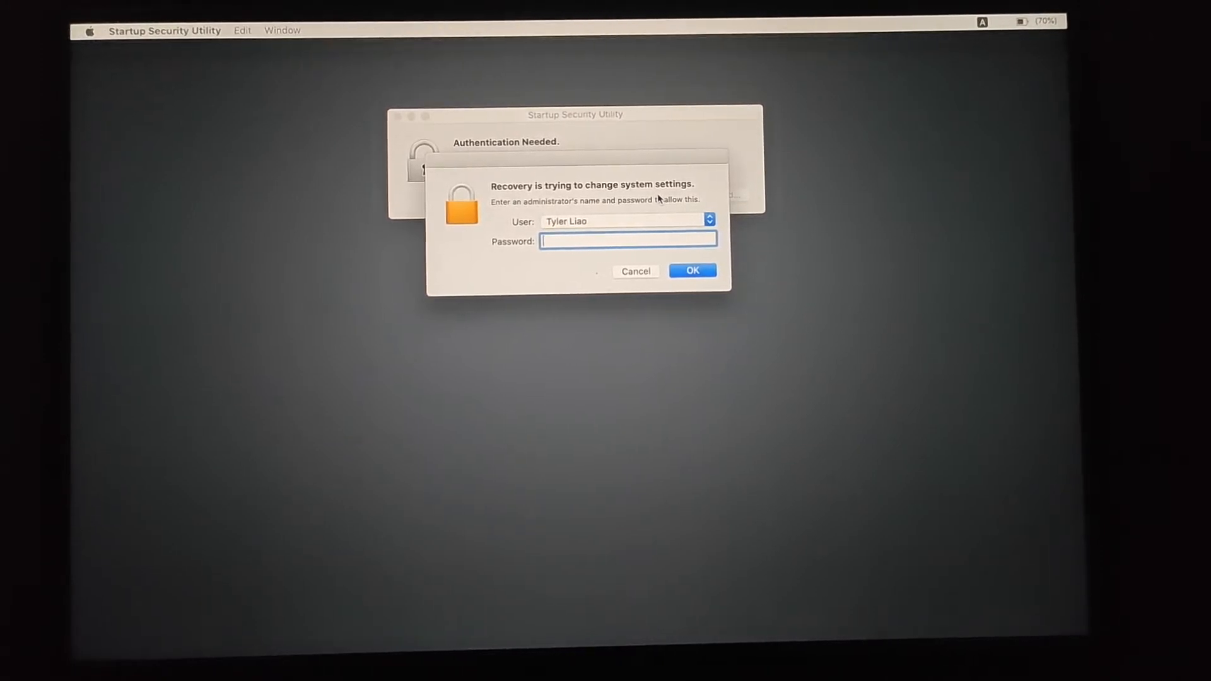
text(•••••)
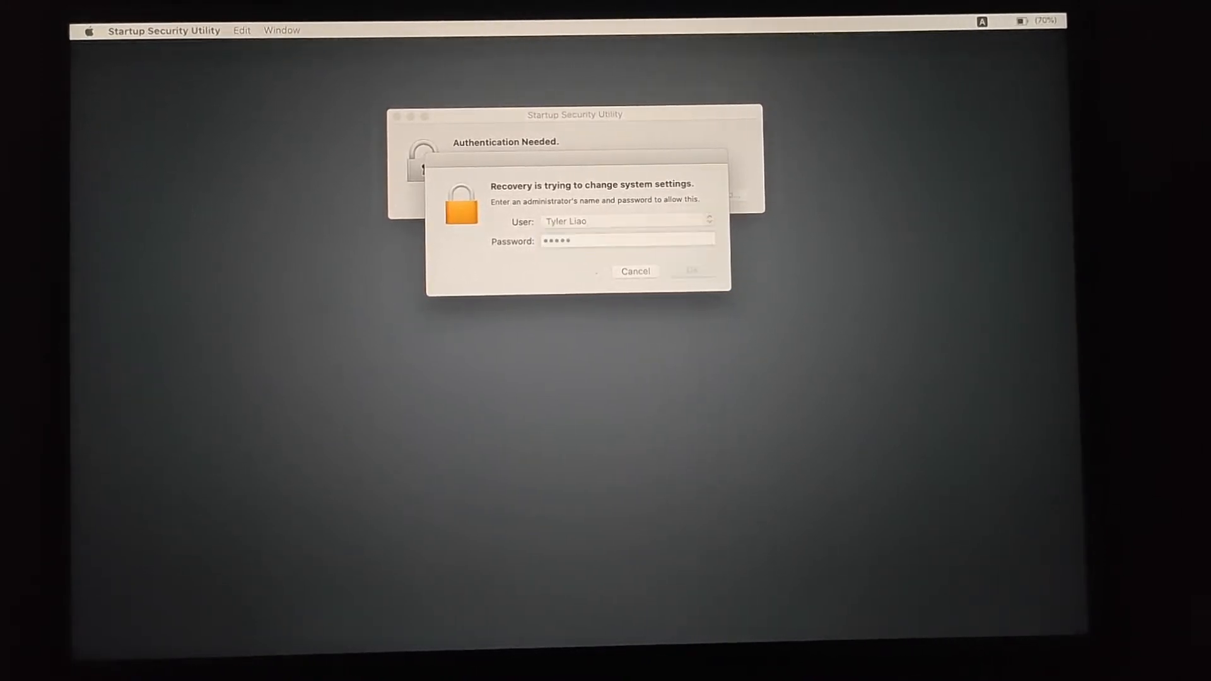
click(693, 270)
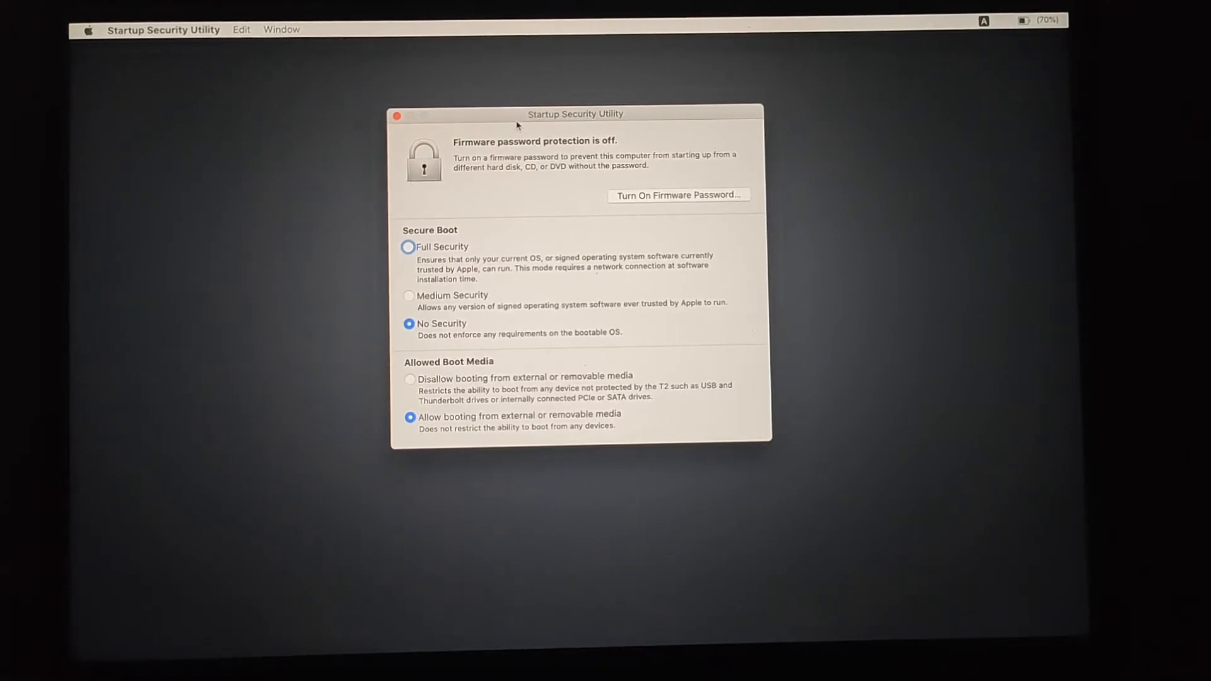
Step: Quit Startup Security Utility with Cmd+Q, leaving No Security and external booting unchanged
key(cmd+q)
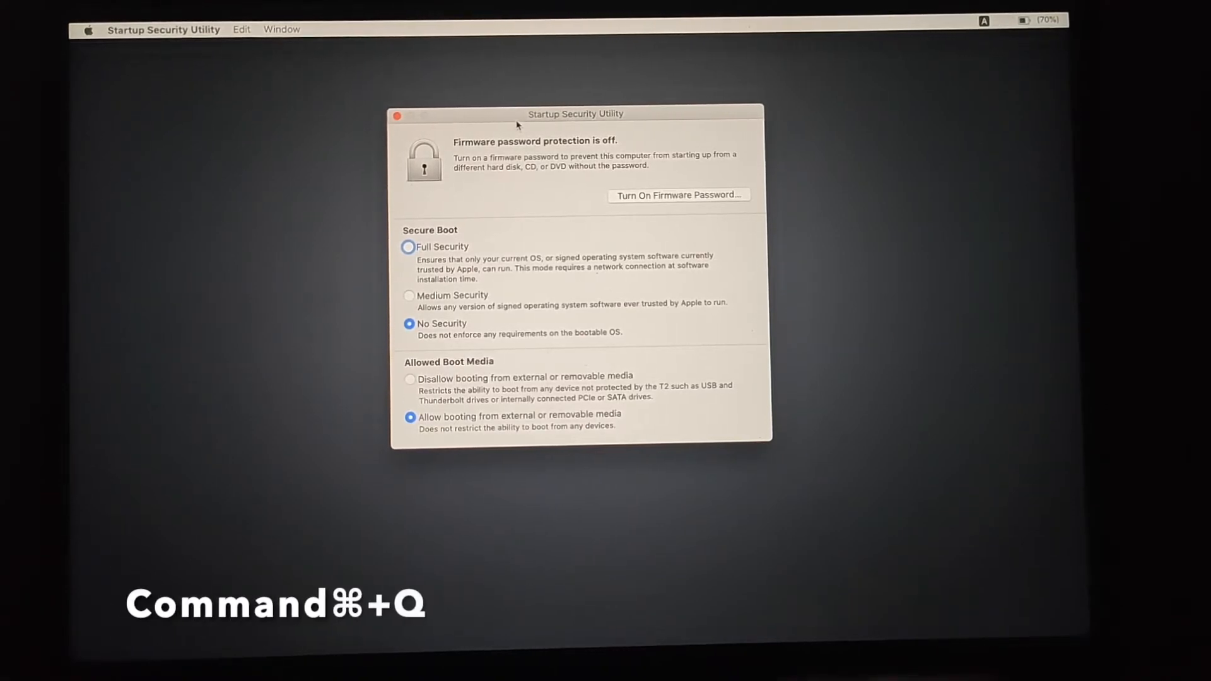
key(cmd+q)
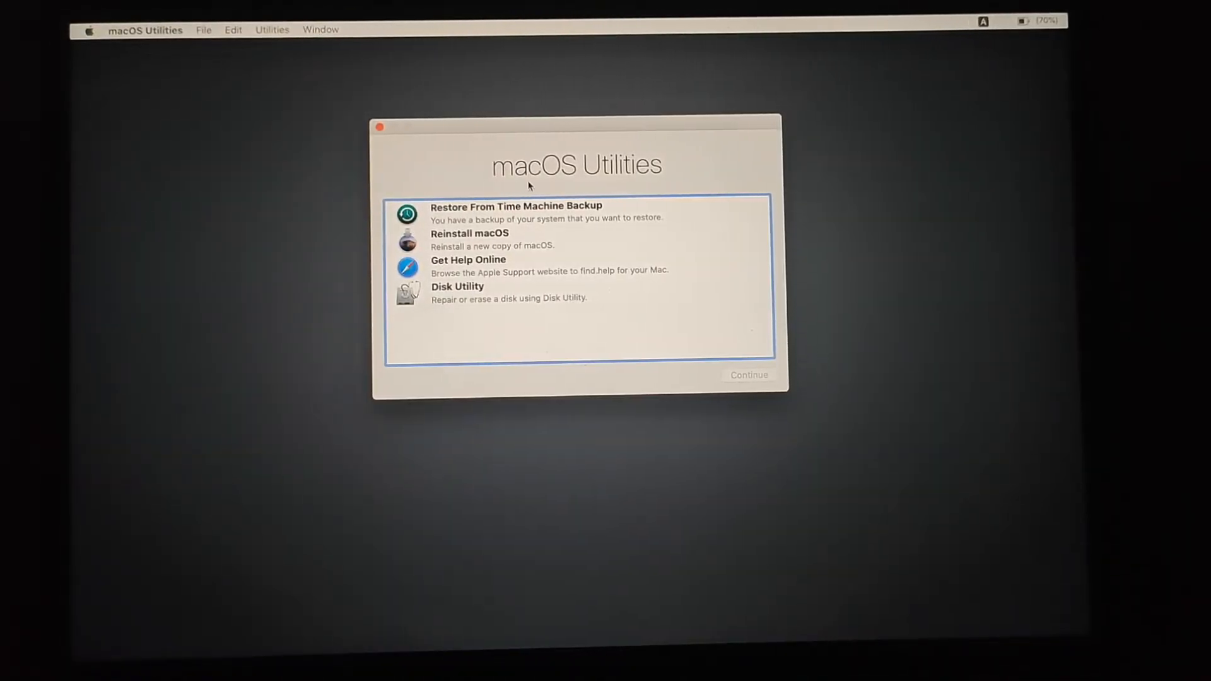
Step: Choose Source OS (macOS 10.15.7) as the startup disk and restart into it
click(91, 31)
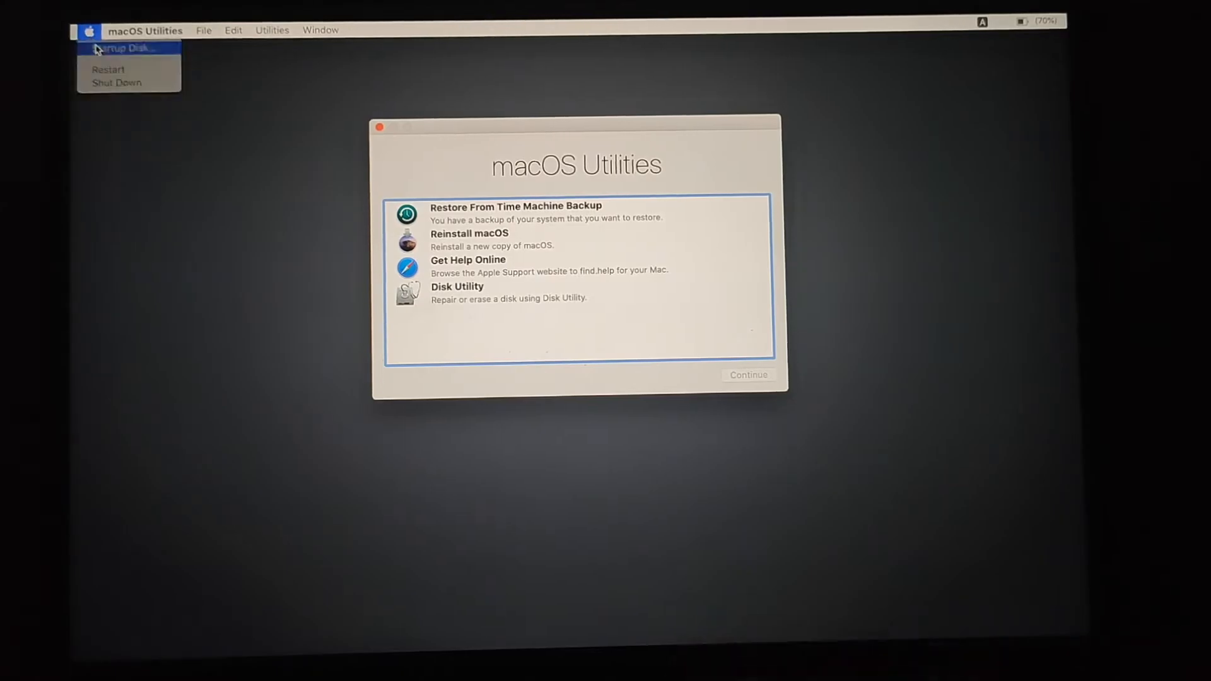
click(132, 46)
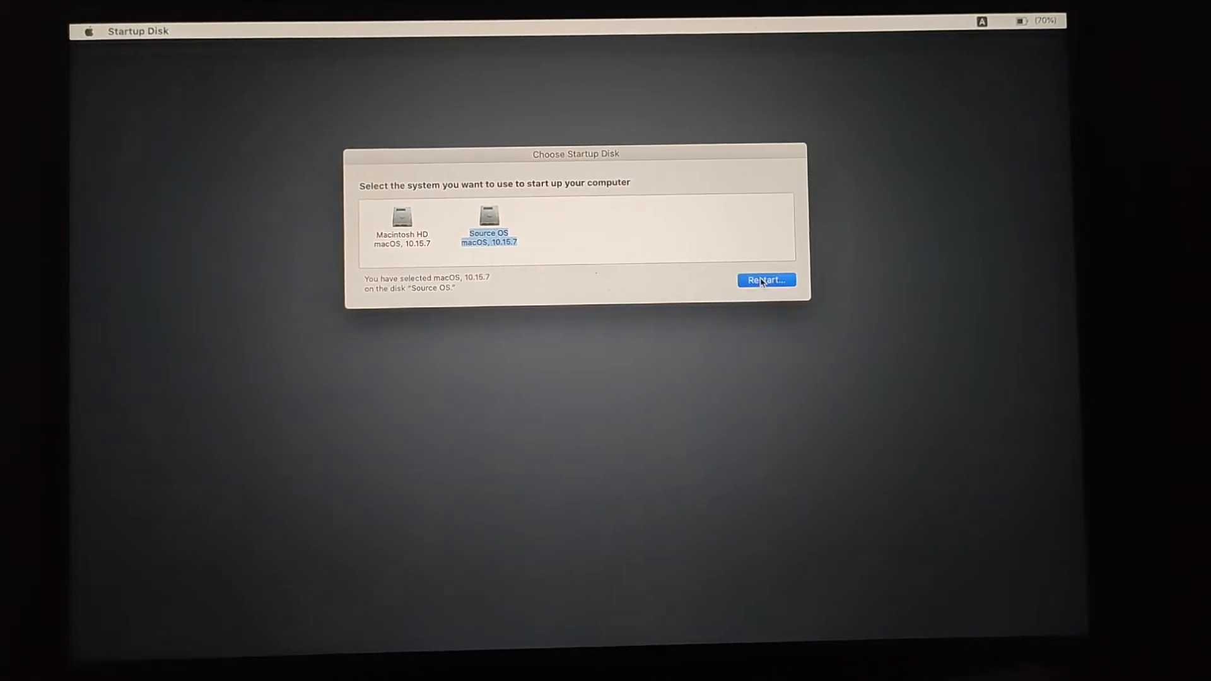
click(767, 281)
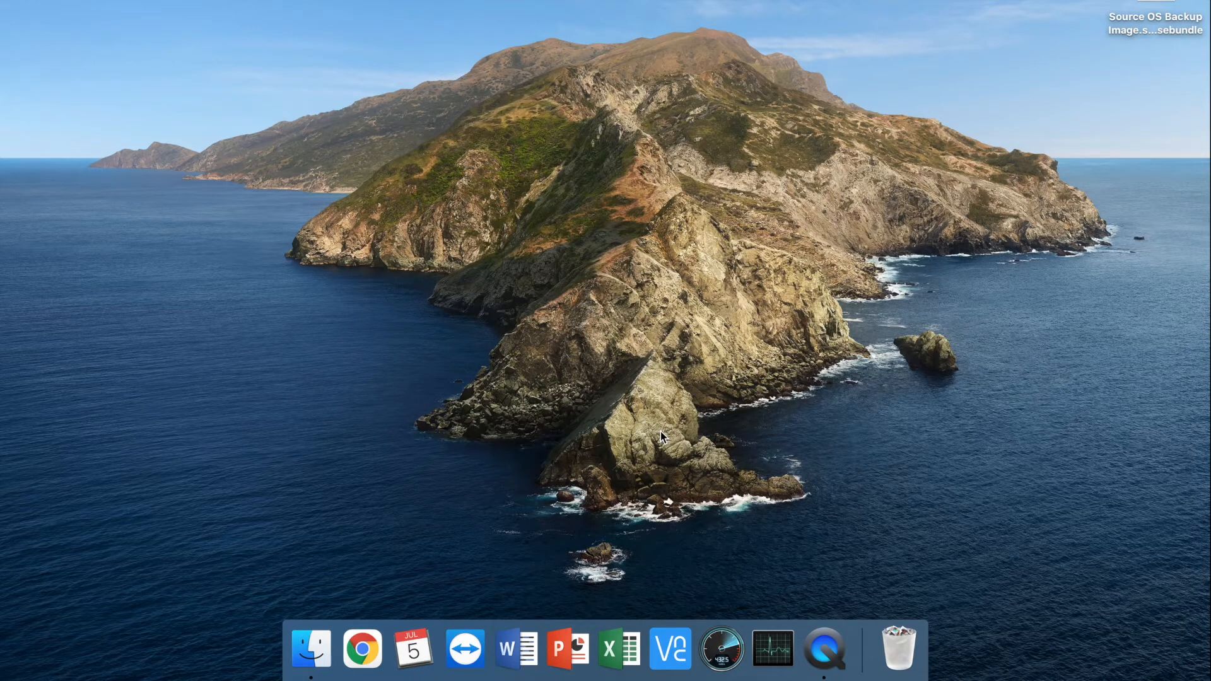
mouse_move(616, 427)
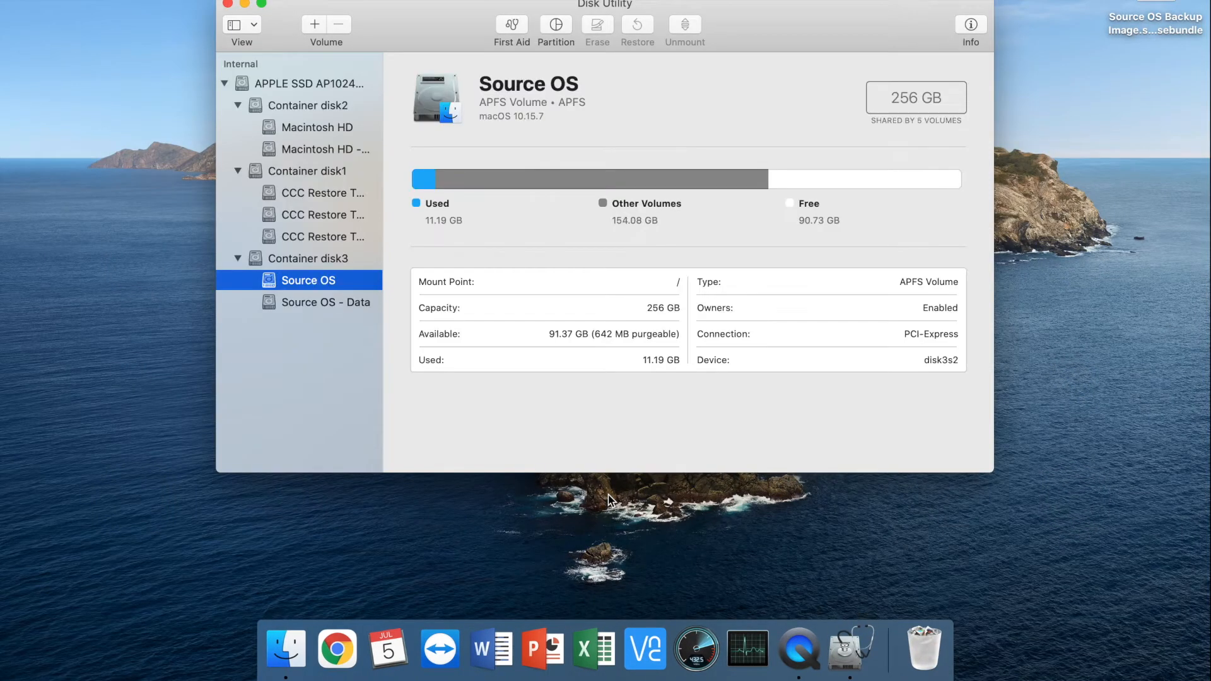
mouse_move(303, 202)
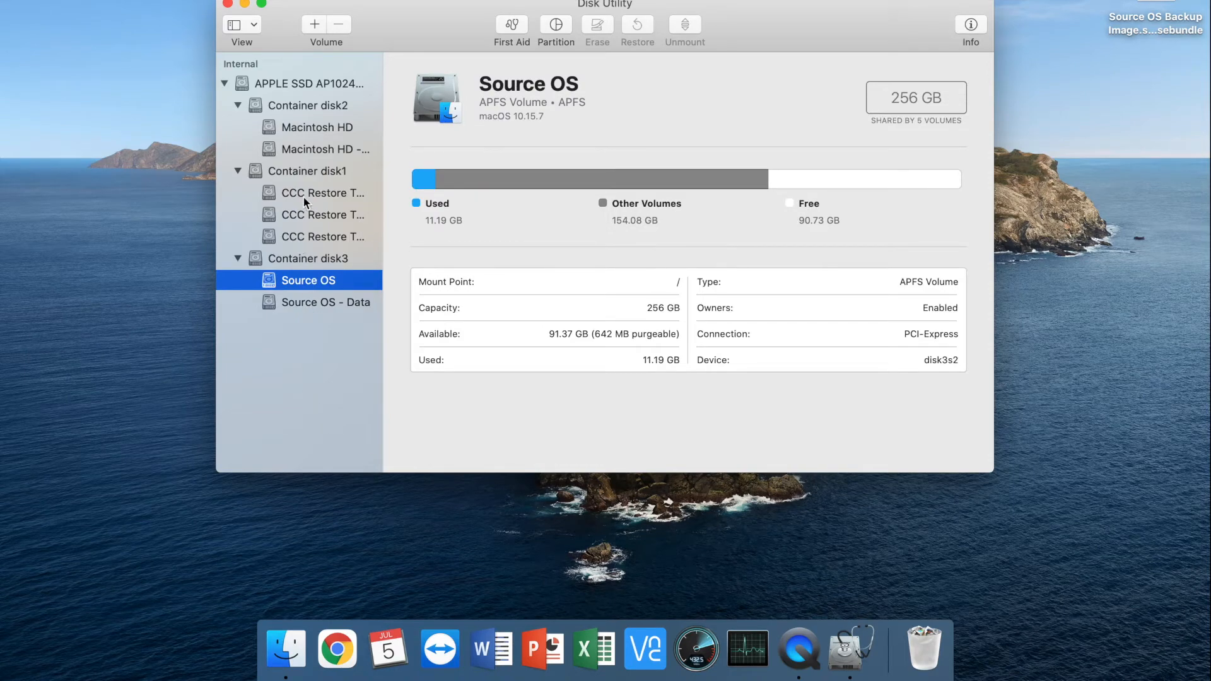
Step: Erase the CCC Restore Tutorial volume as APFS, keeping its name, and dismiss the report
click(315, 192)
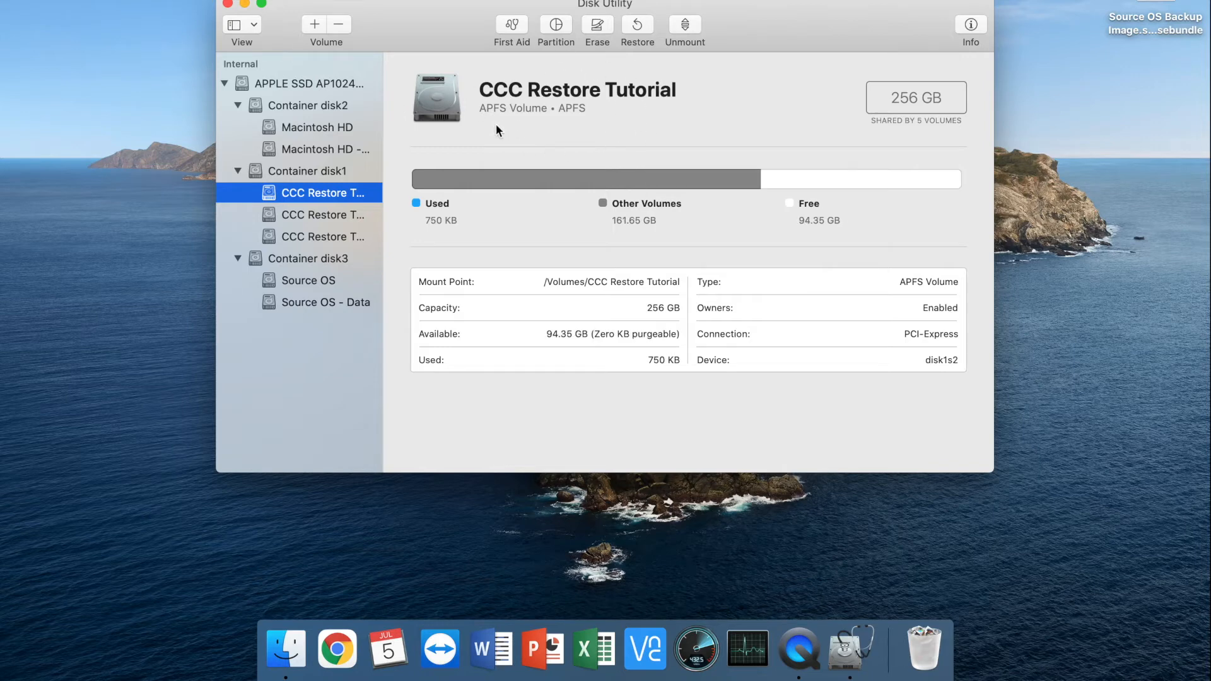
mouse_move(655, 47)
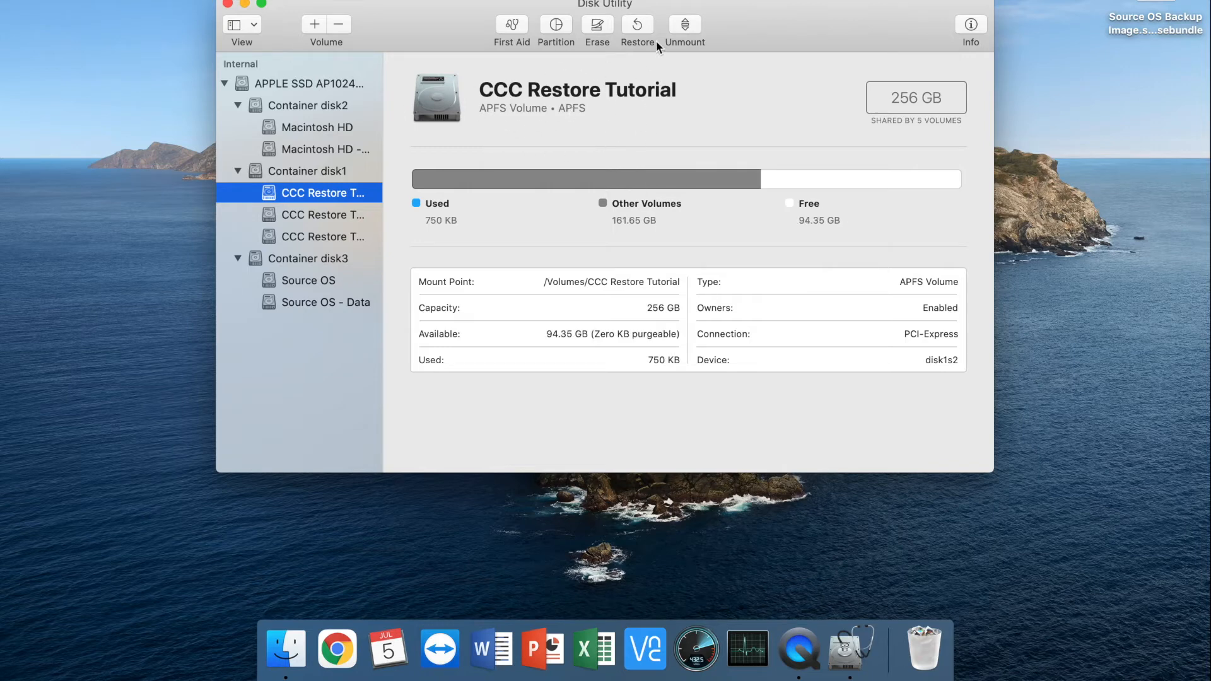
click(597, 26)
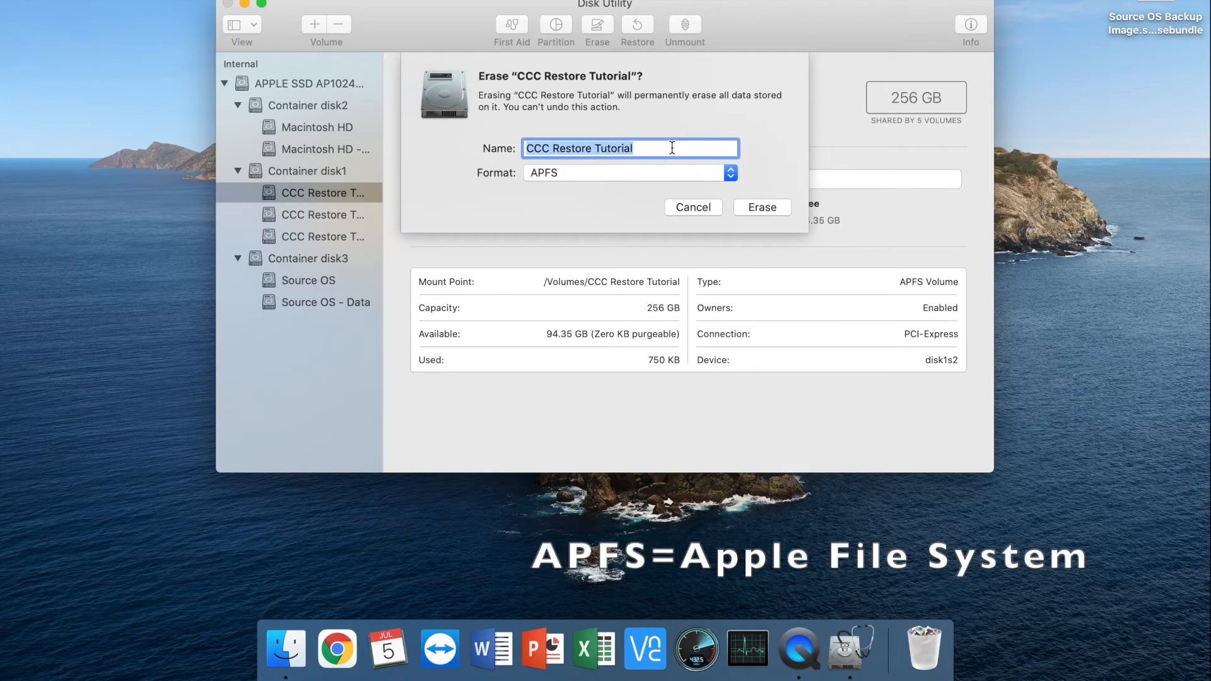
click(694, 207)
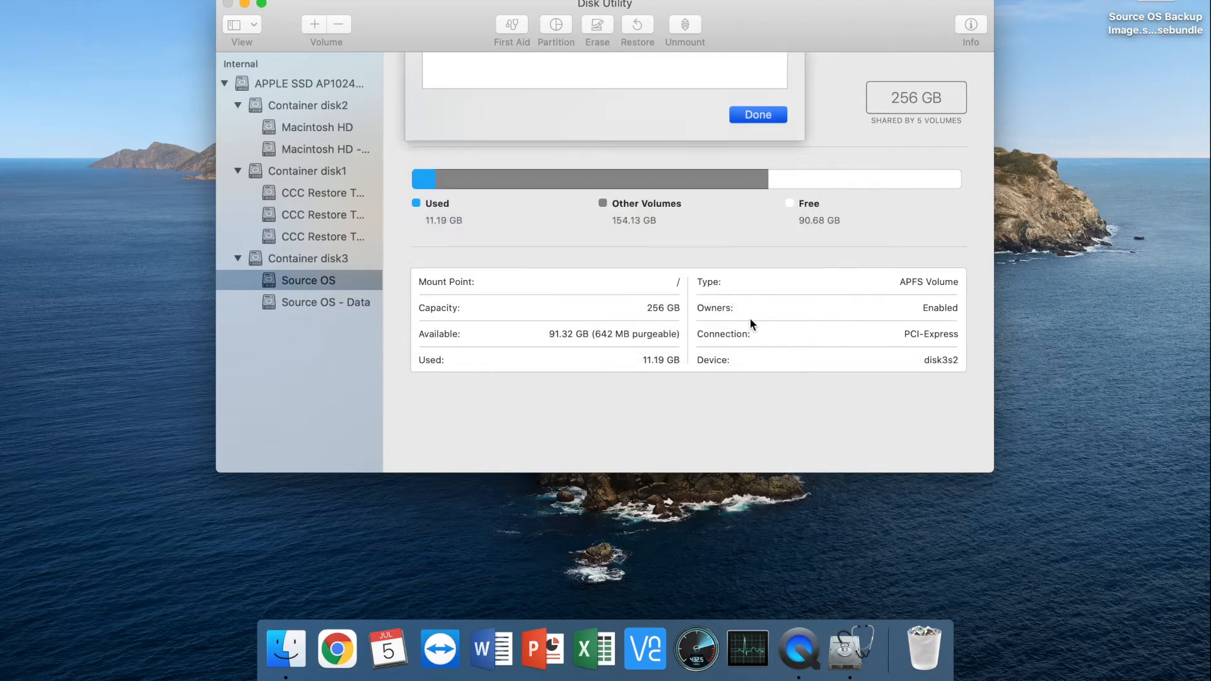
click(759, 113)
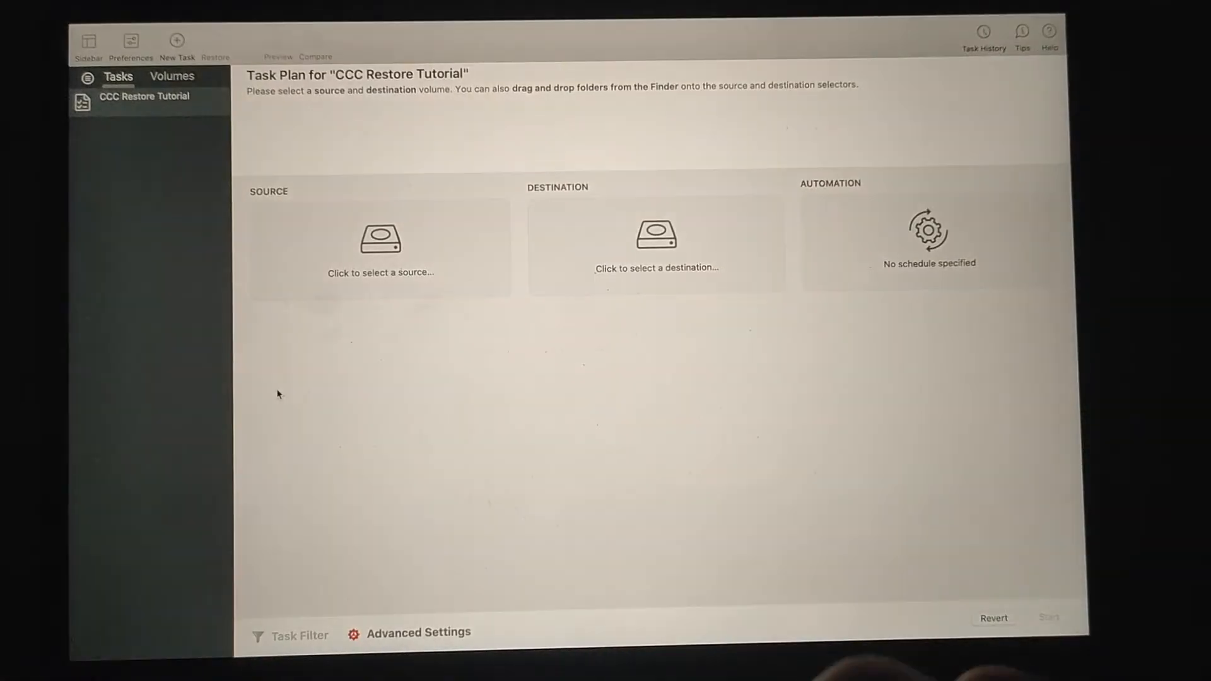
mouse_move(375, 245)
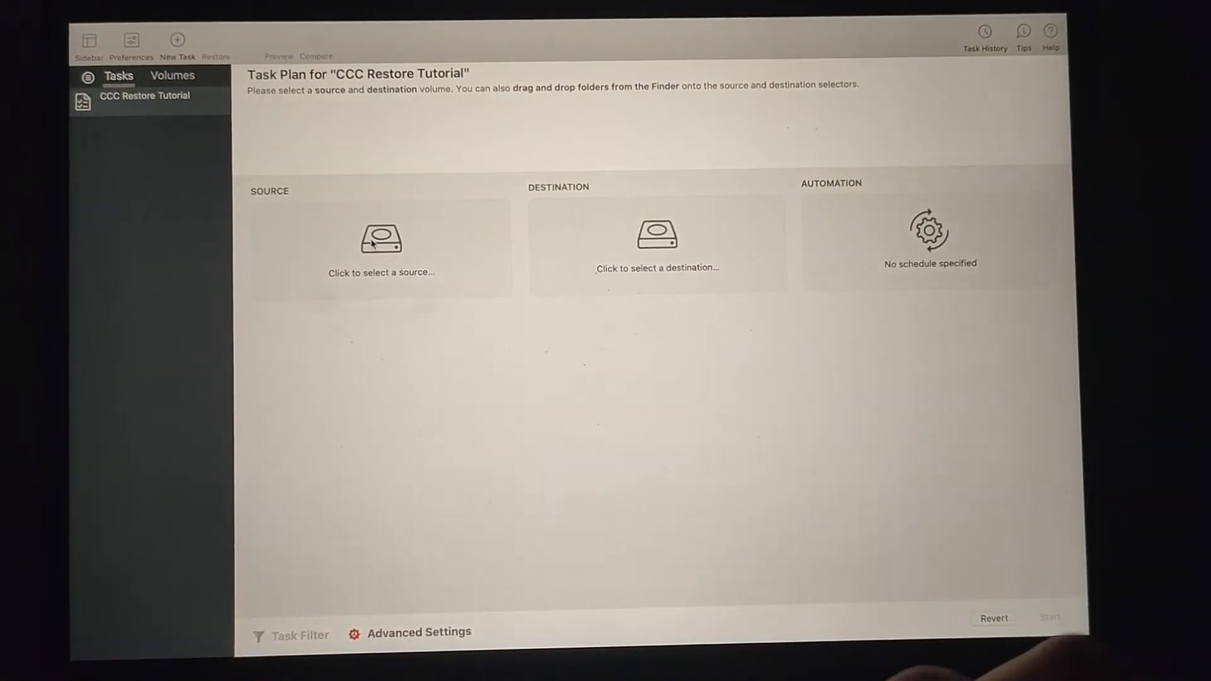
Step: Make Source OS the source of the CCC Restore Tutorial task
click(381, 242)
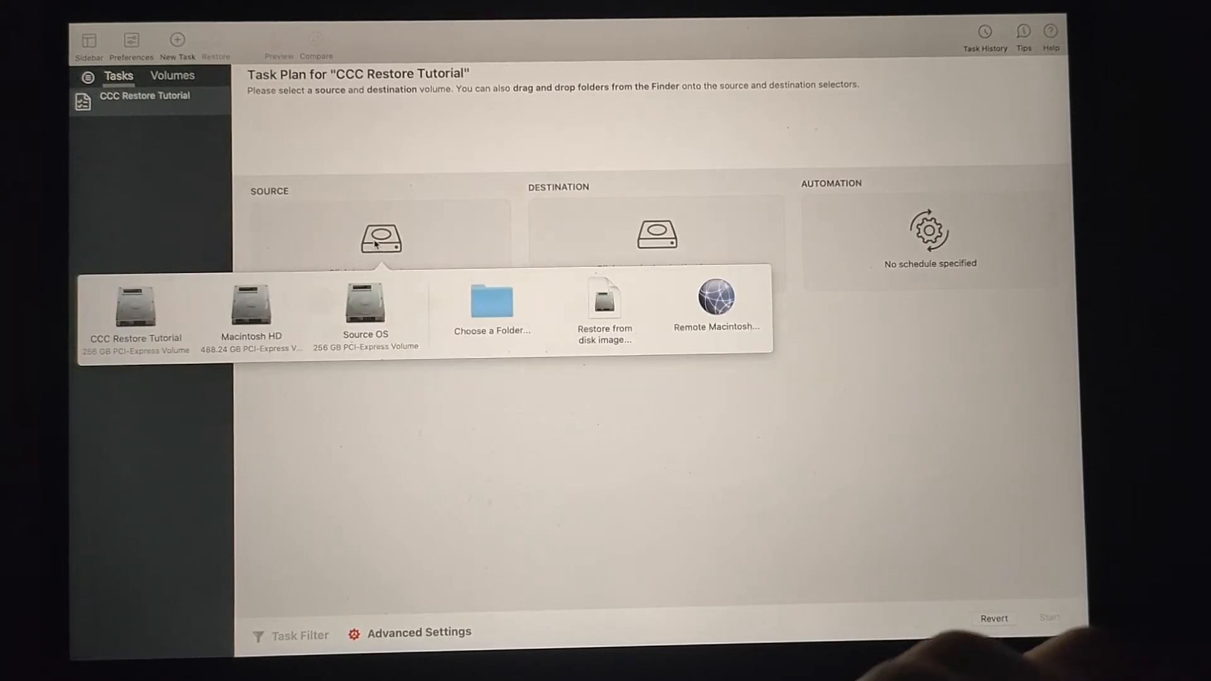
click(364, 308)
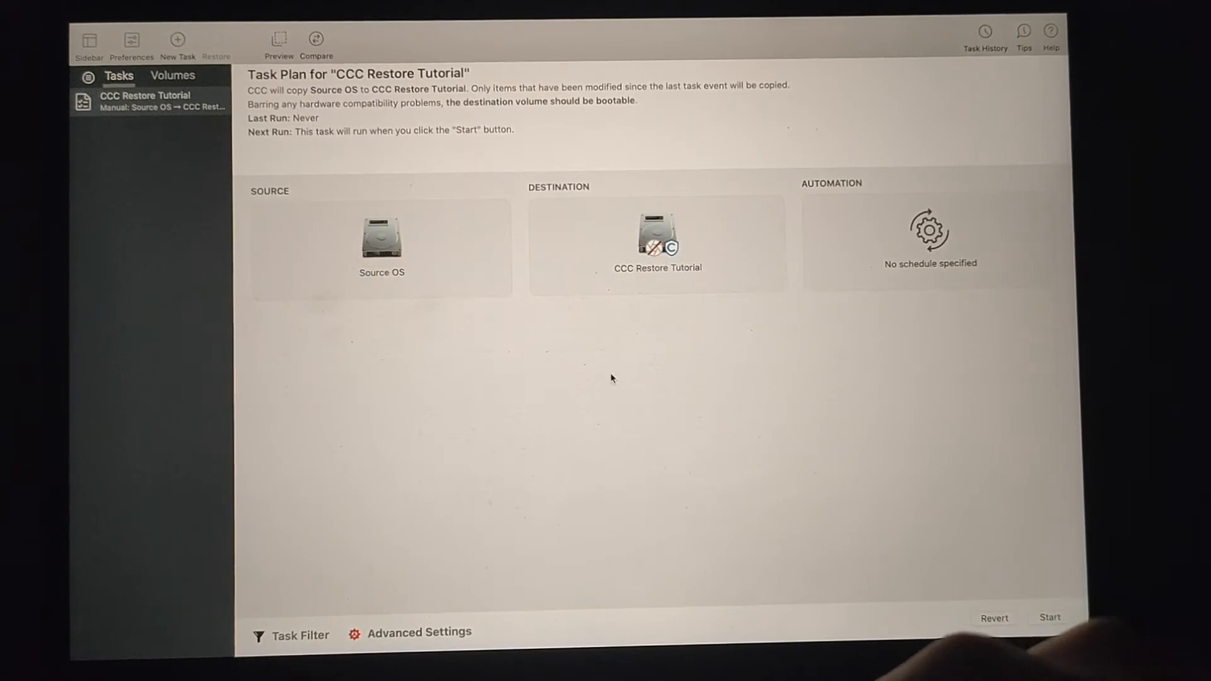
mouse_move(411, 620)
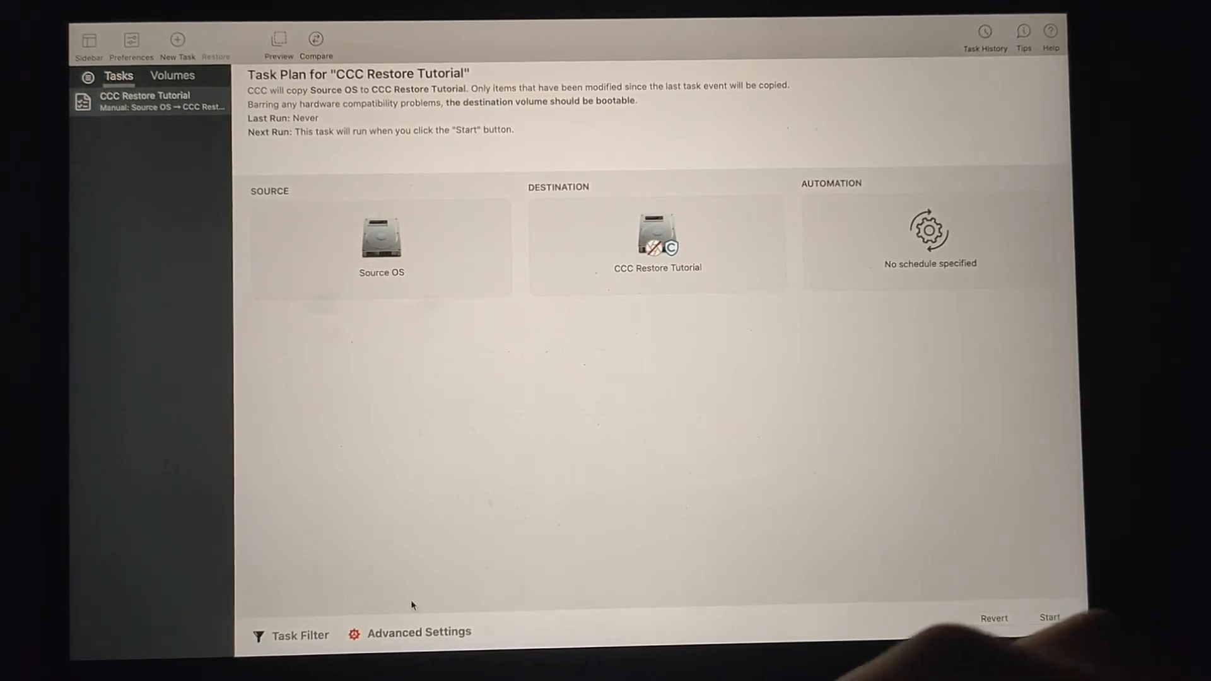
Step: Show the restore task's Advanced Settings with its Preflight and copying options
click(418, 632)
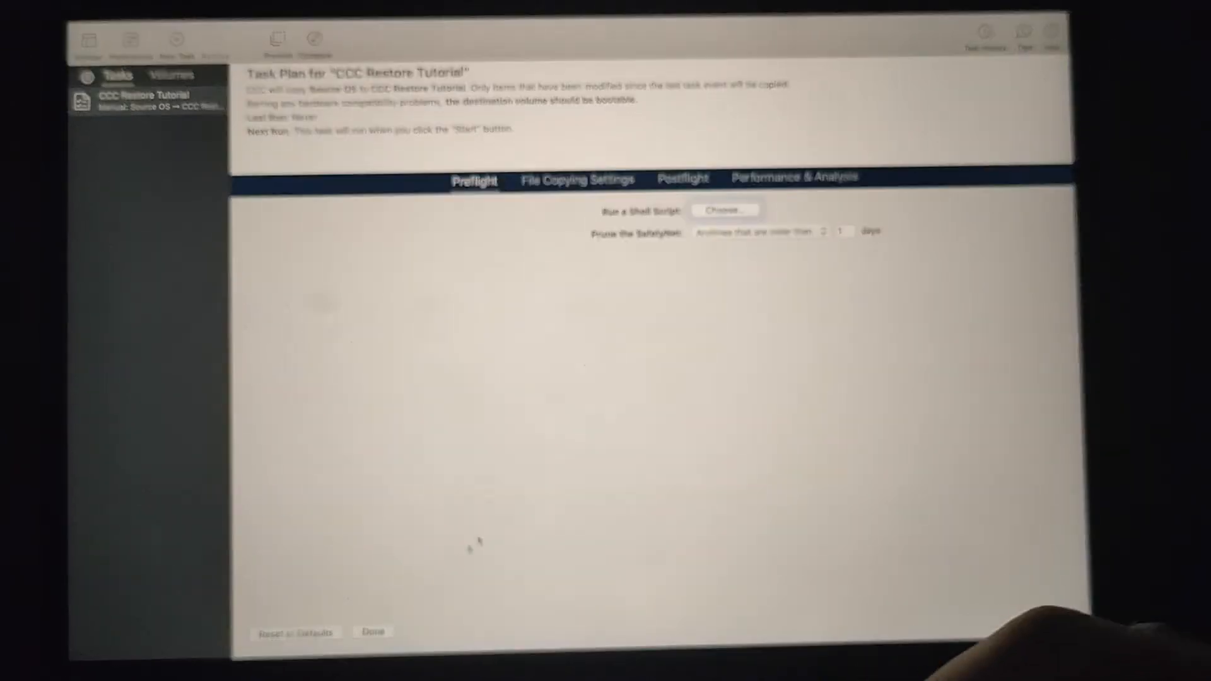
click(790, 177)
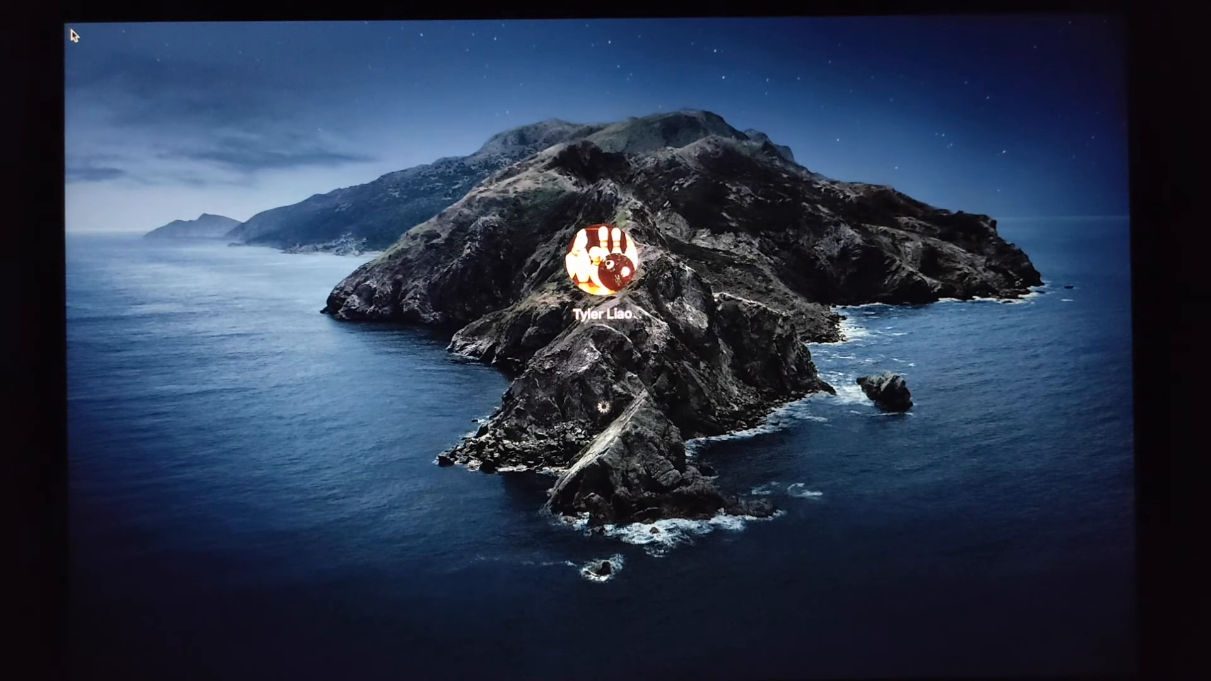
Step: Choose the user account at the restored system's login screen
click(603, 266)
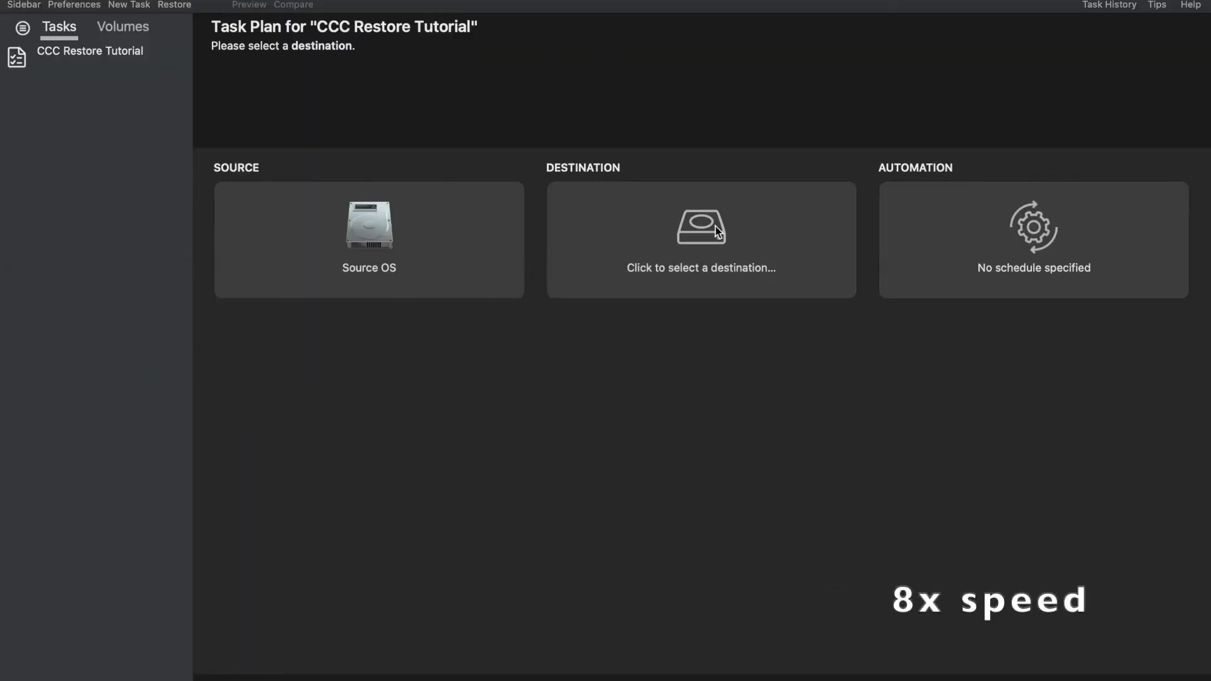
Step: Create a new sparse bundle destination named Source OS Backup Image on the Desktop, accepting the low-space warning
click(702, 239)
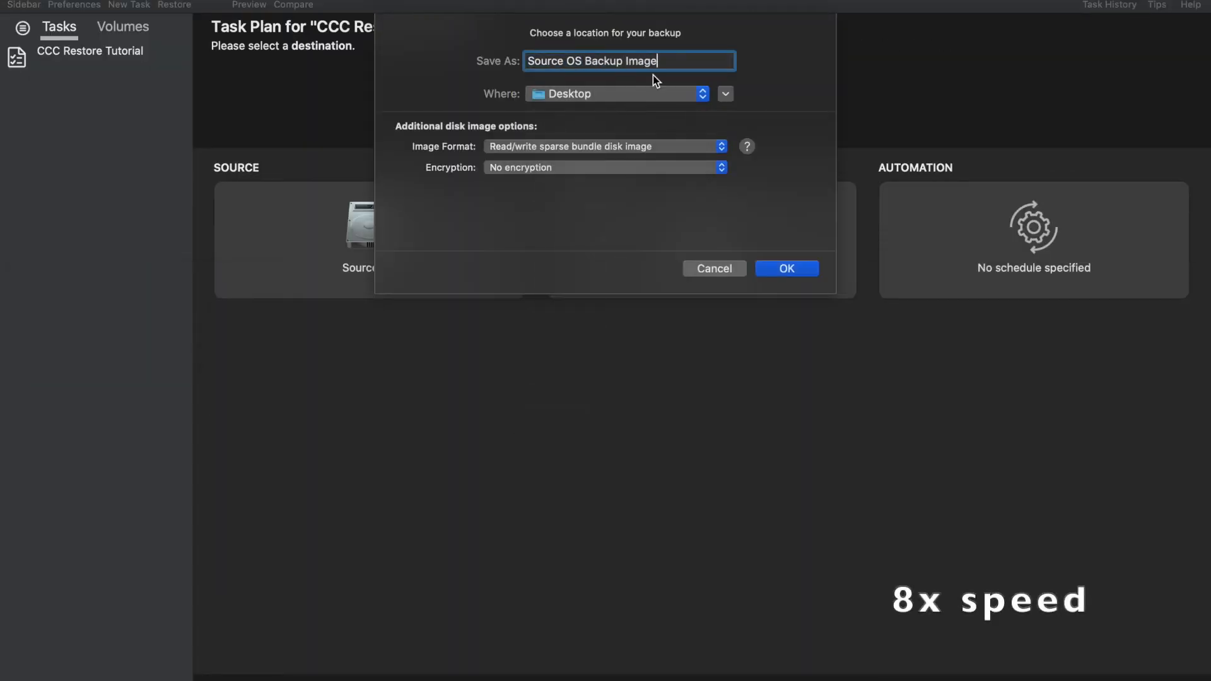
click(787, 267)
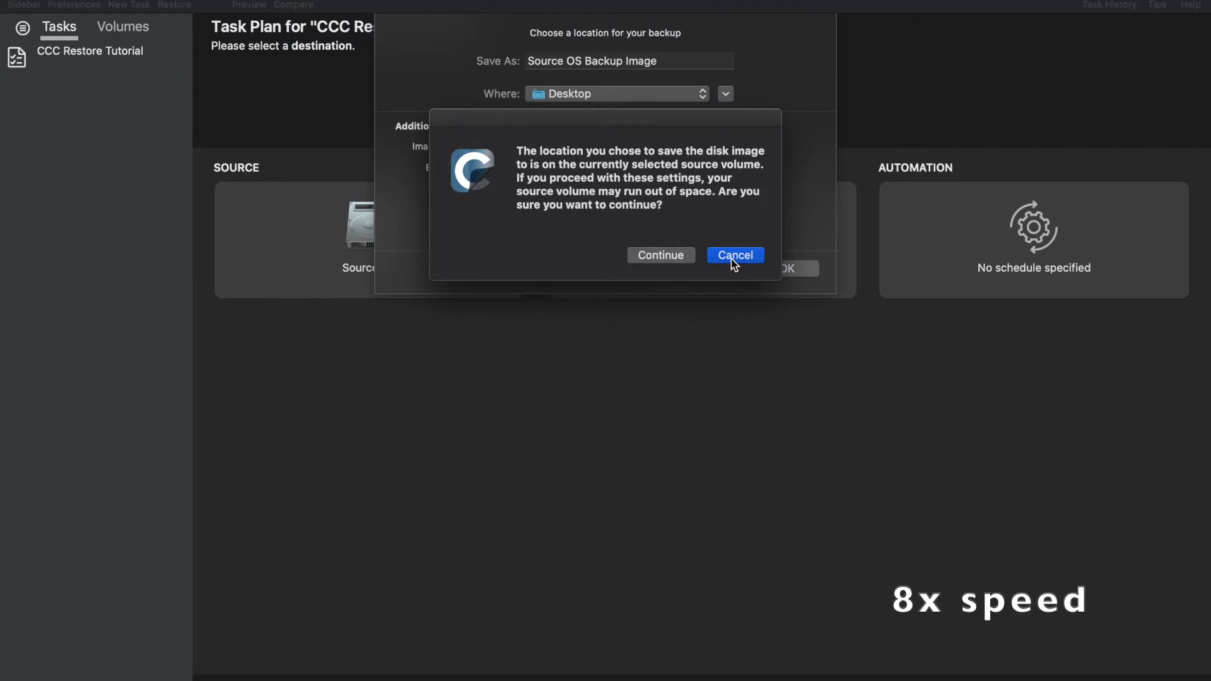
click(661, 255)
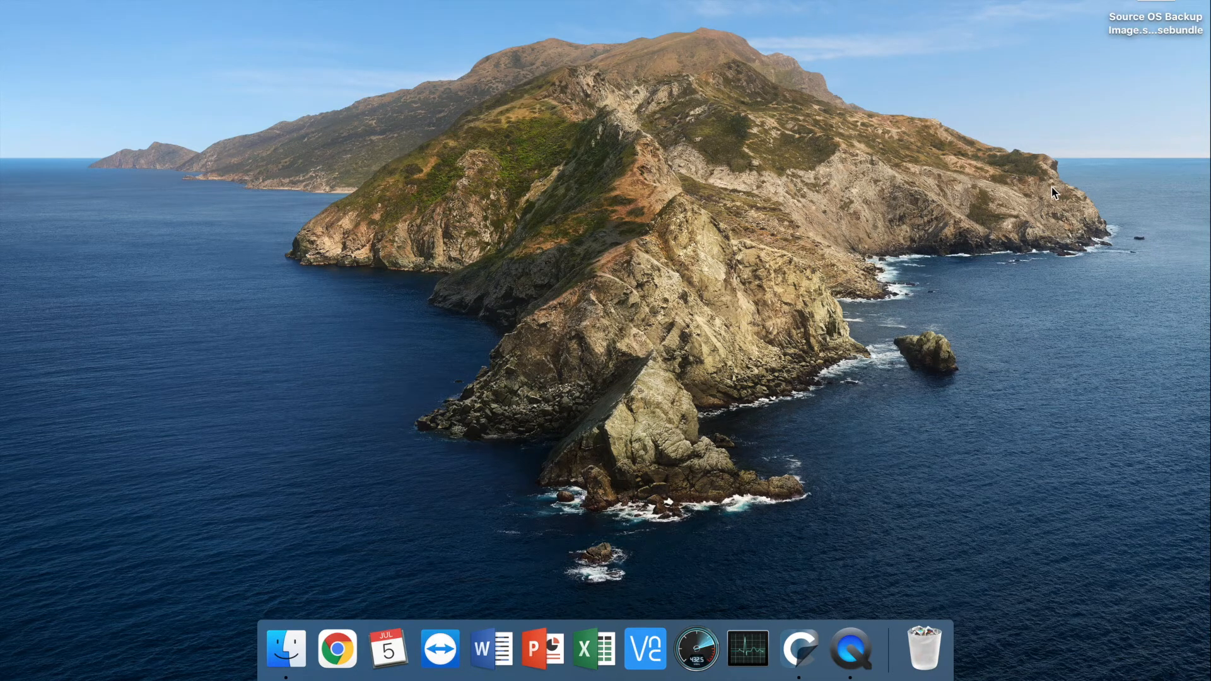
mouse_move(959, 215)
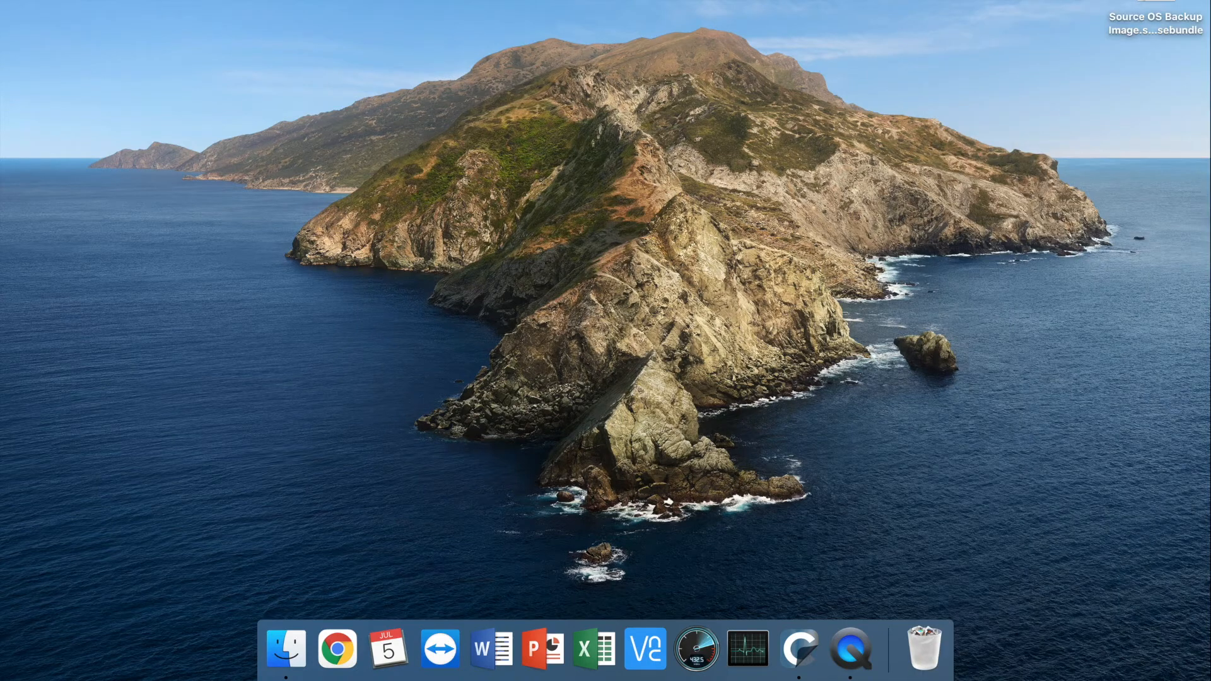
mouse_move(964, 160)
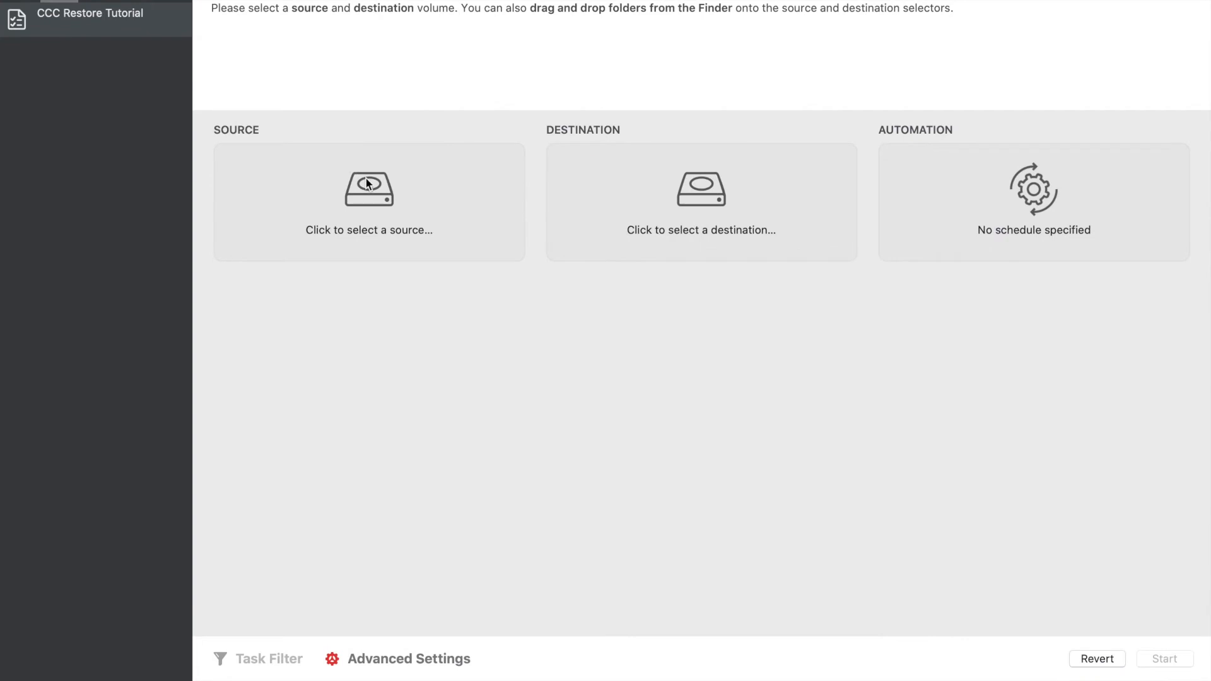
Step: Set the task source to restore from the Source OS Backup Image sparse bundle
click(368, 202)
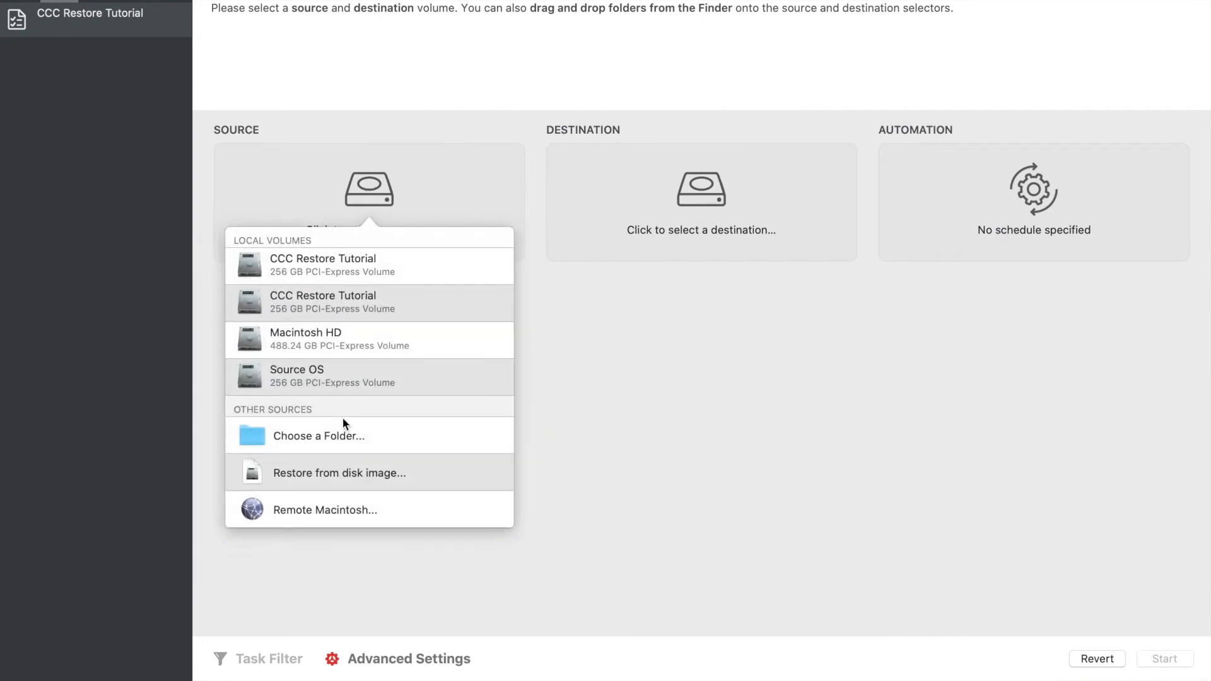
mouse_move(348, 273)
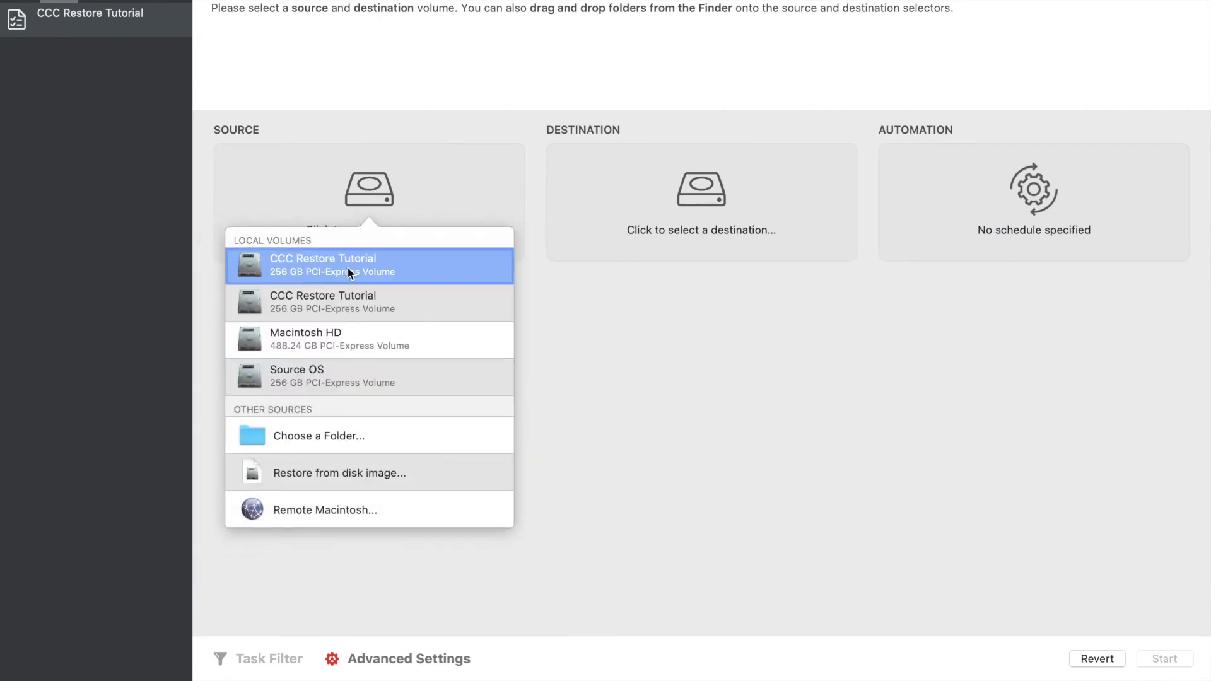
mouse_move(334, 482)
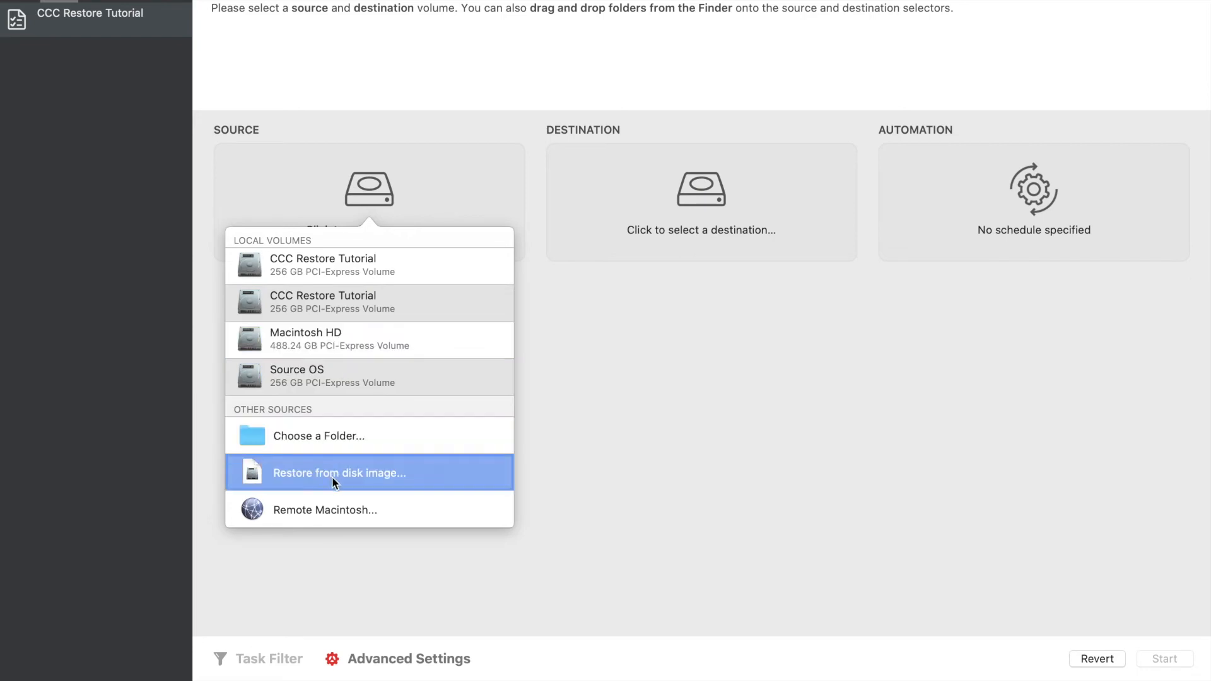
click(340, 472)
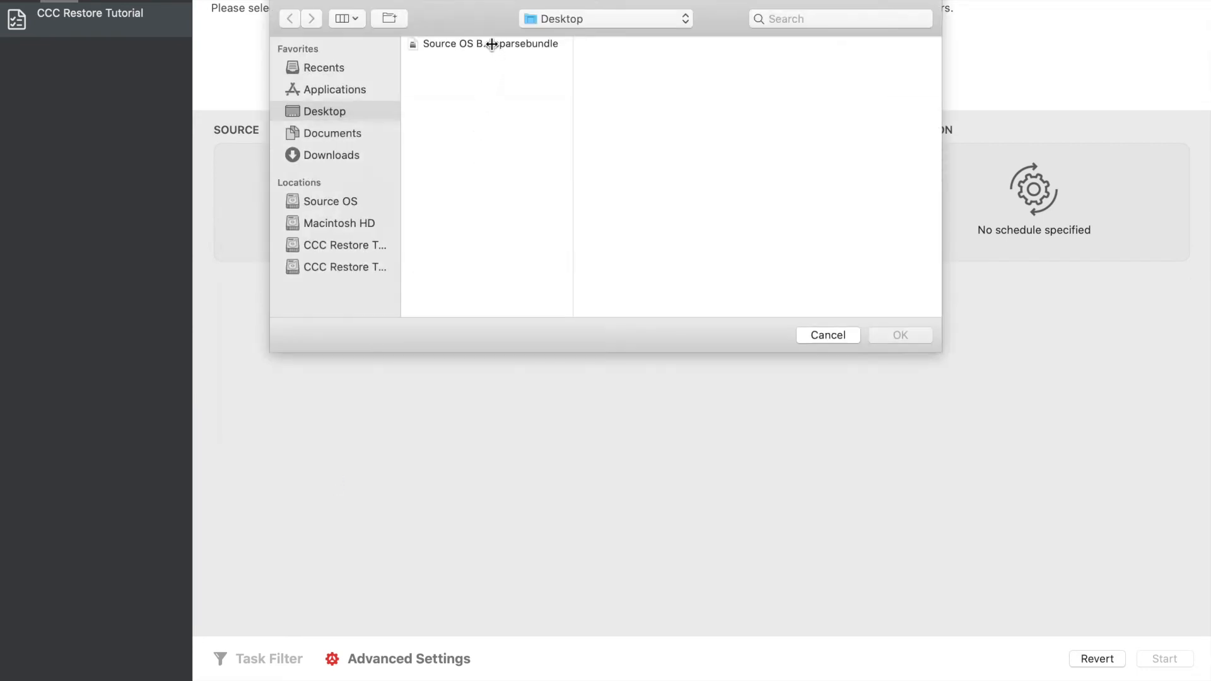
click(828, 336)
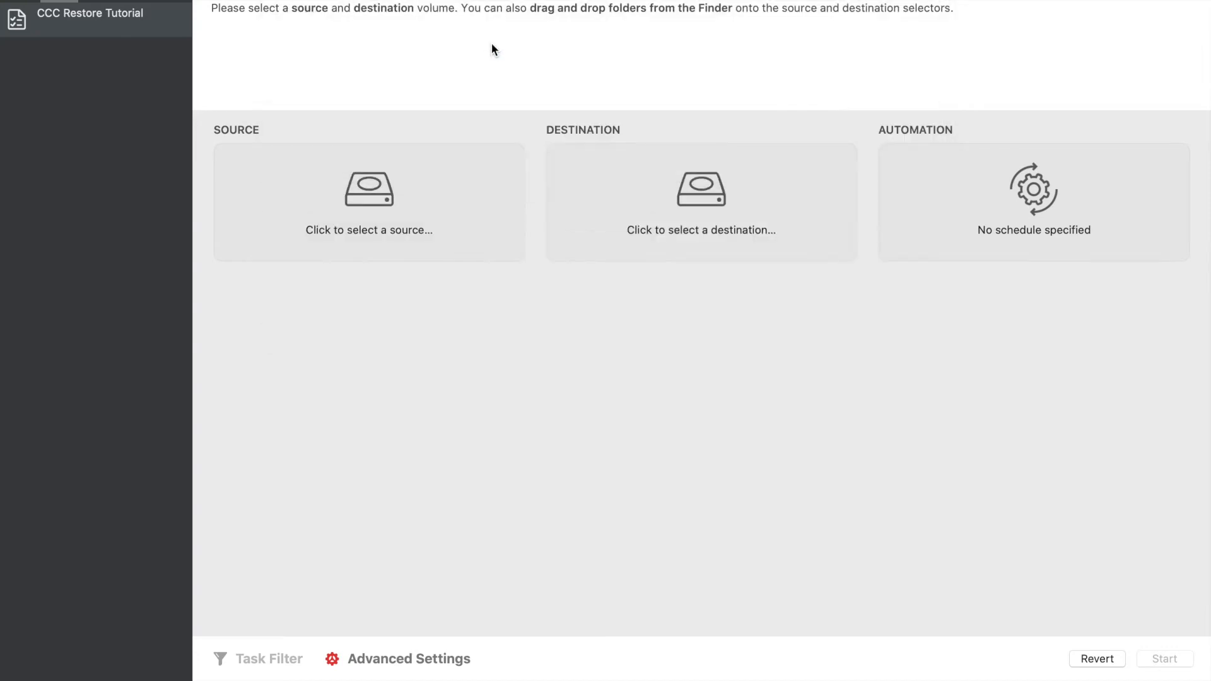
click(709, 204)
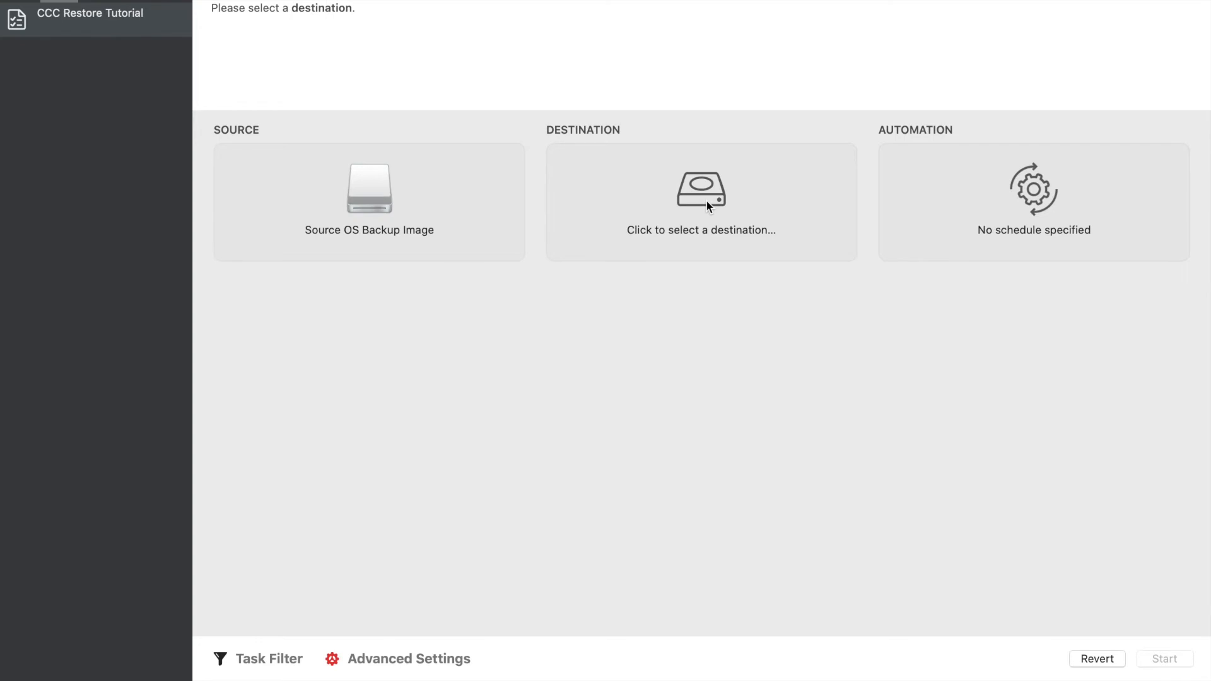
Step: Make CCC Restore Tutorial the destination and start the restore
click(701, 202)
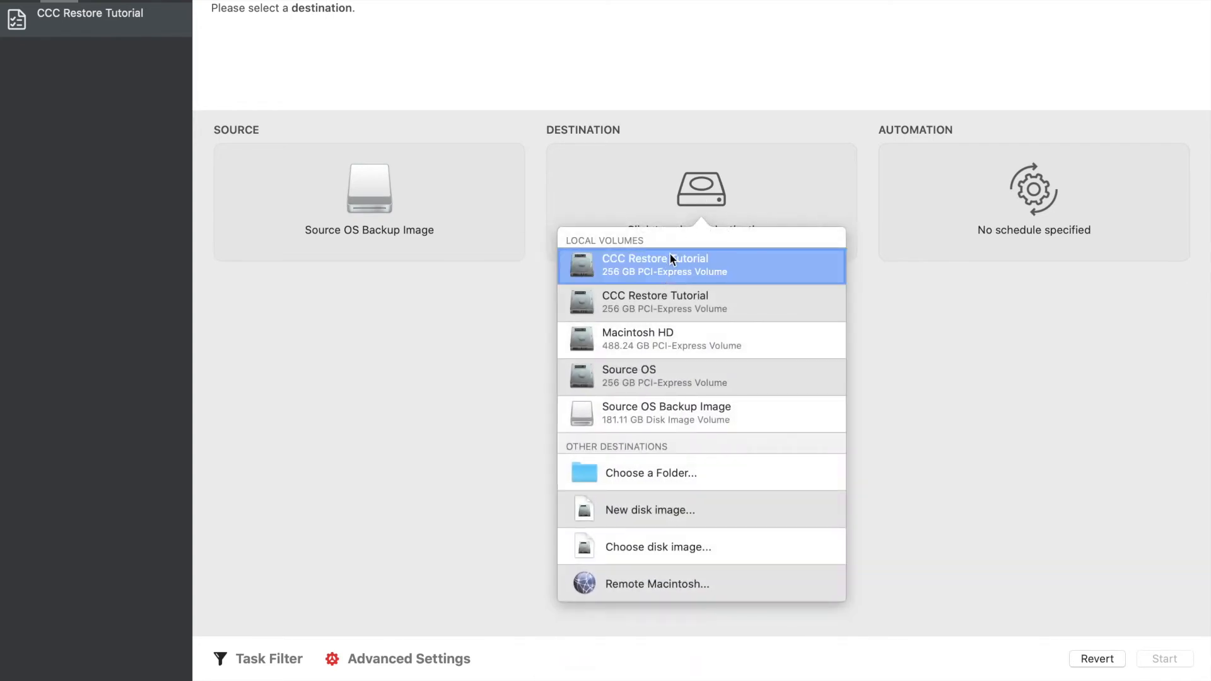
mouse_move(664, 265)
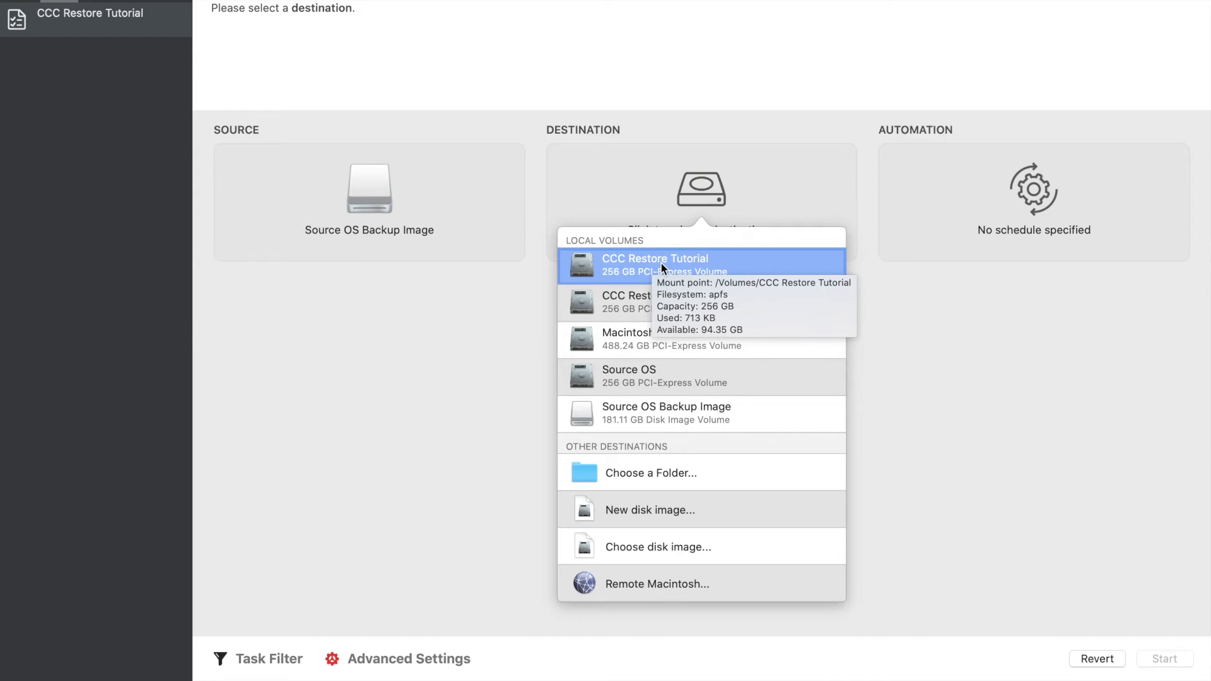
mouse_move(684, 268)
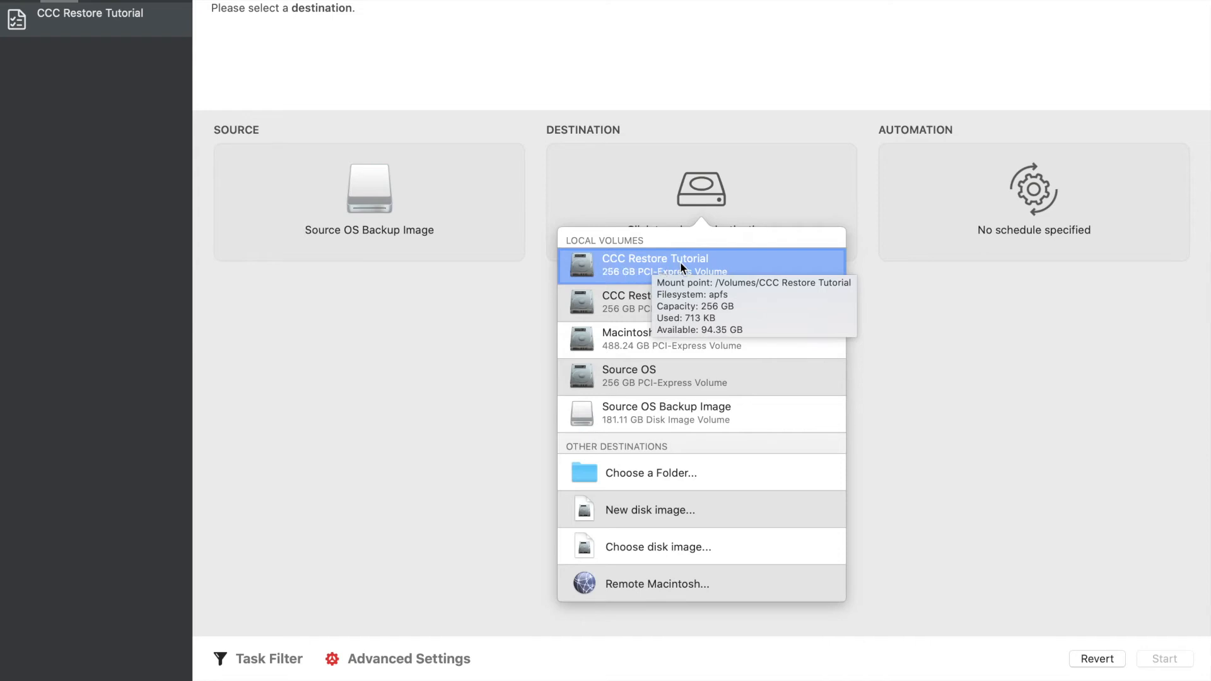
click(654, 265)
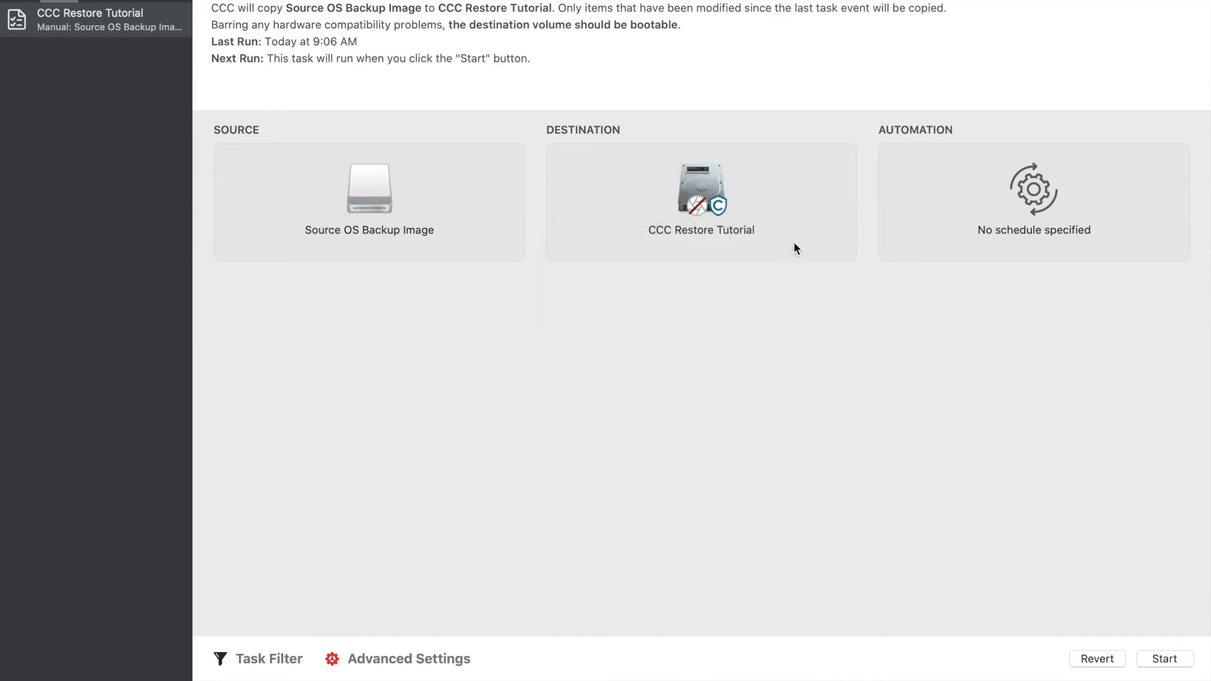
mouse_move(578, 424)
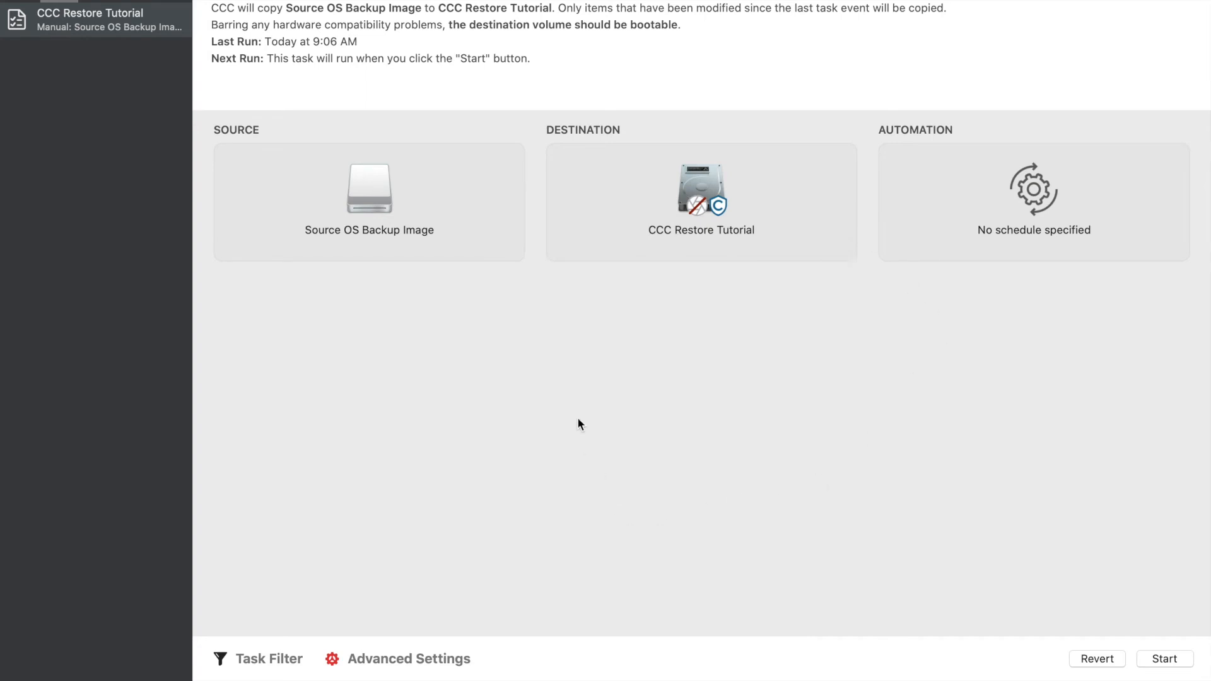
mouse_move(1022, 422)
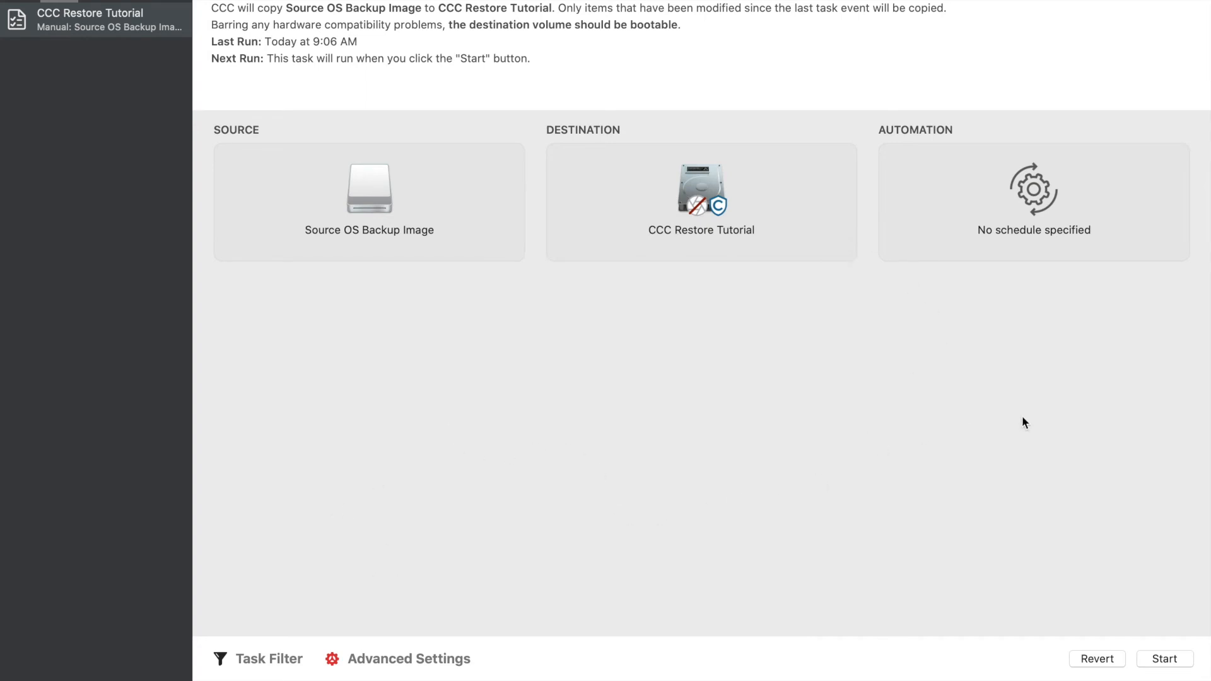
mouse_move(1120, 640)
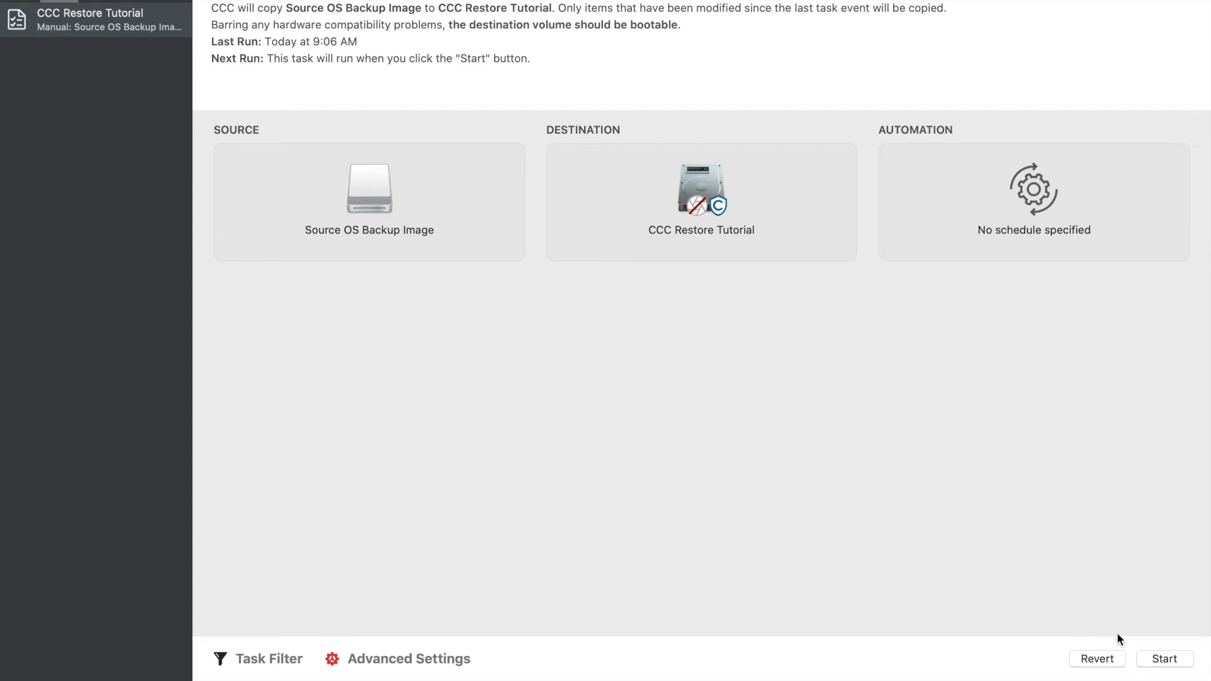
click(1164, 658)
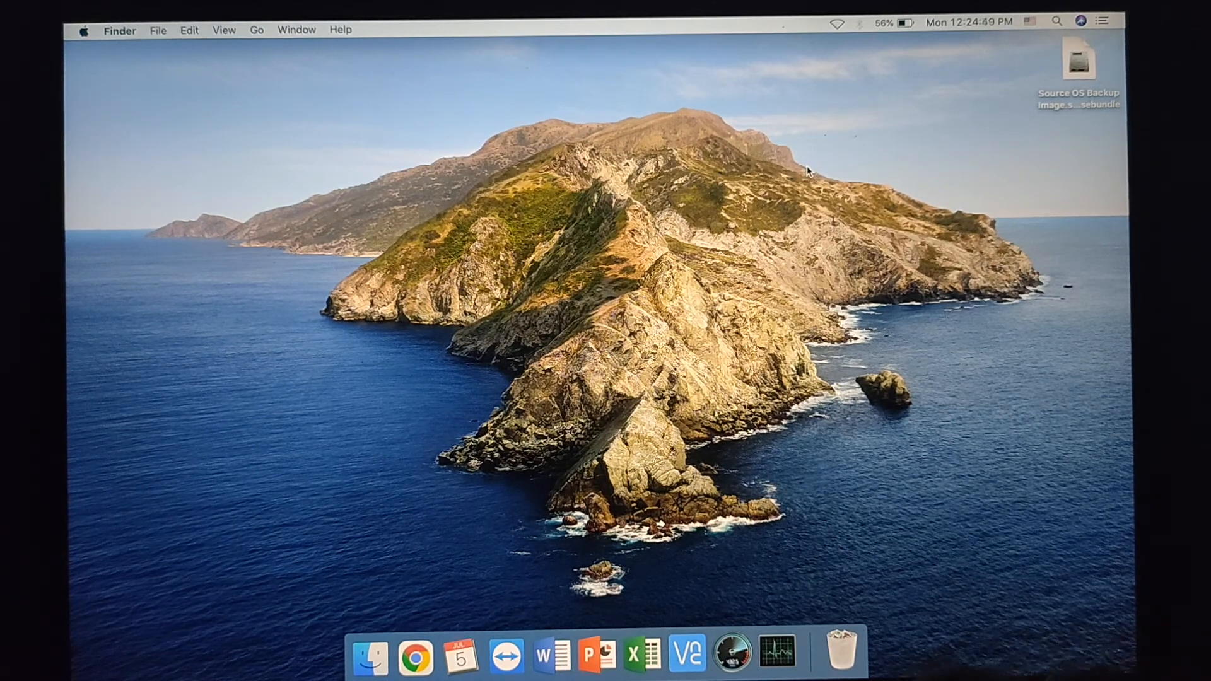
Step: Restart the Mac from the Apple menu and confirm, returning to the Catalina desktop
click(86, 30)
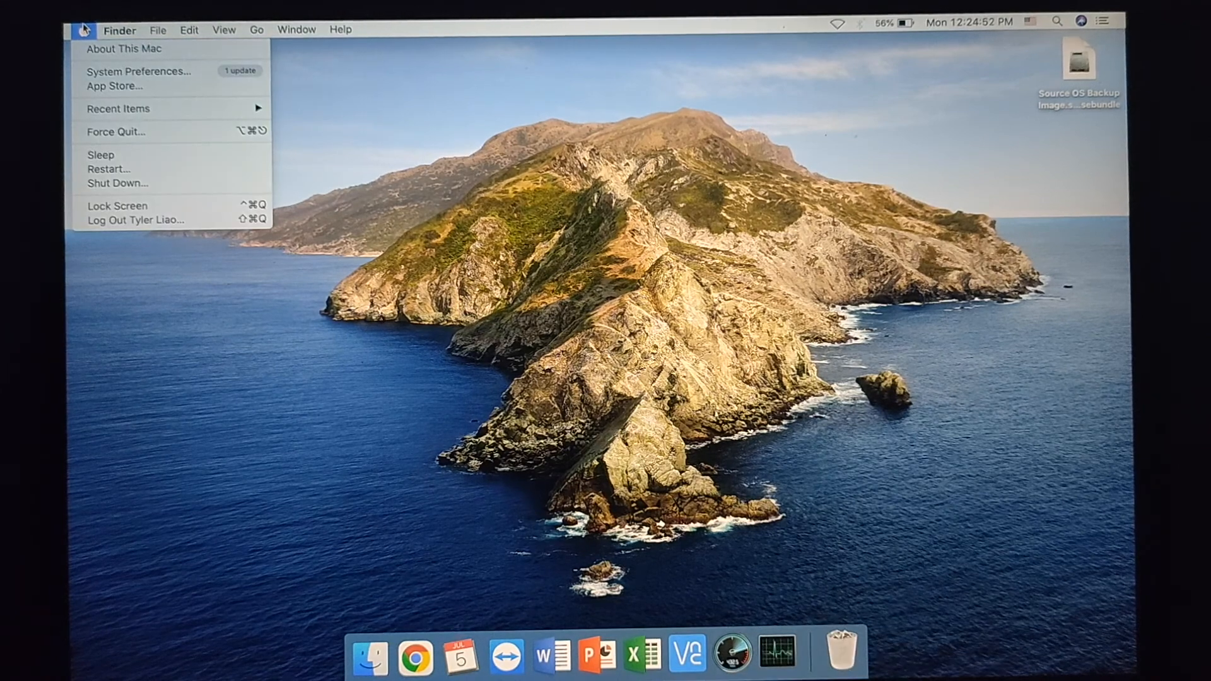
click(108, 169)
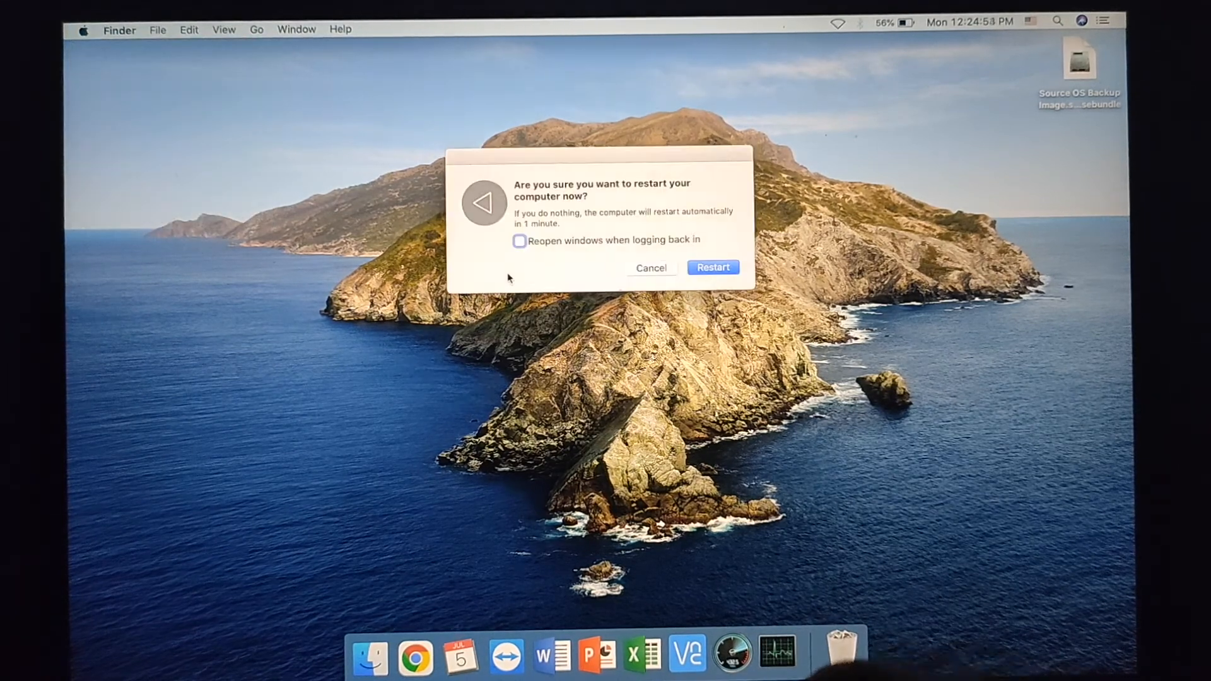
click(713, 267)
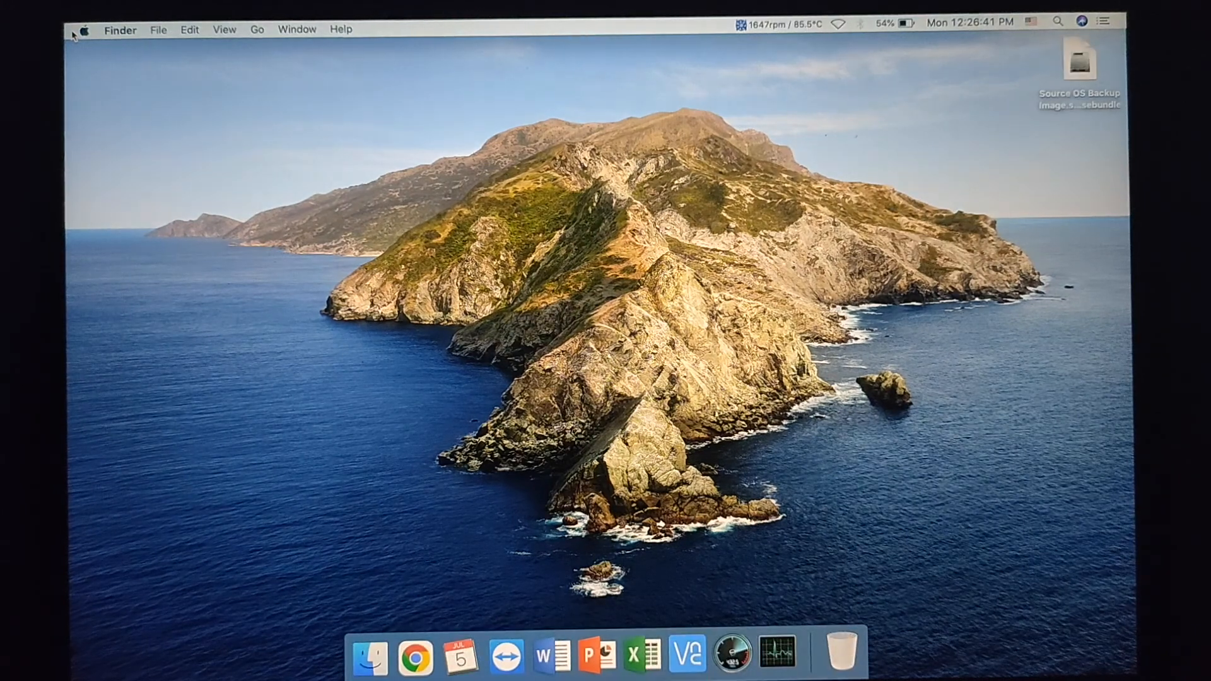
click(86, 31)
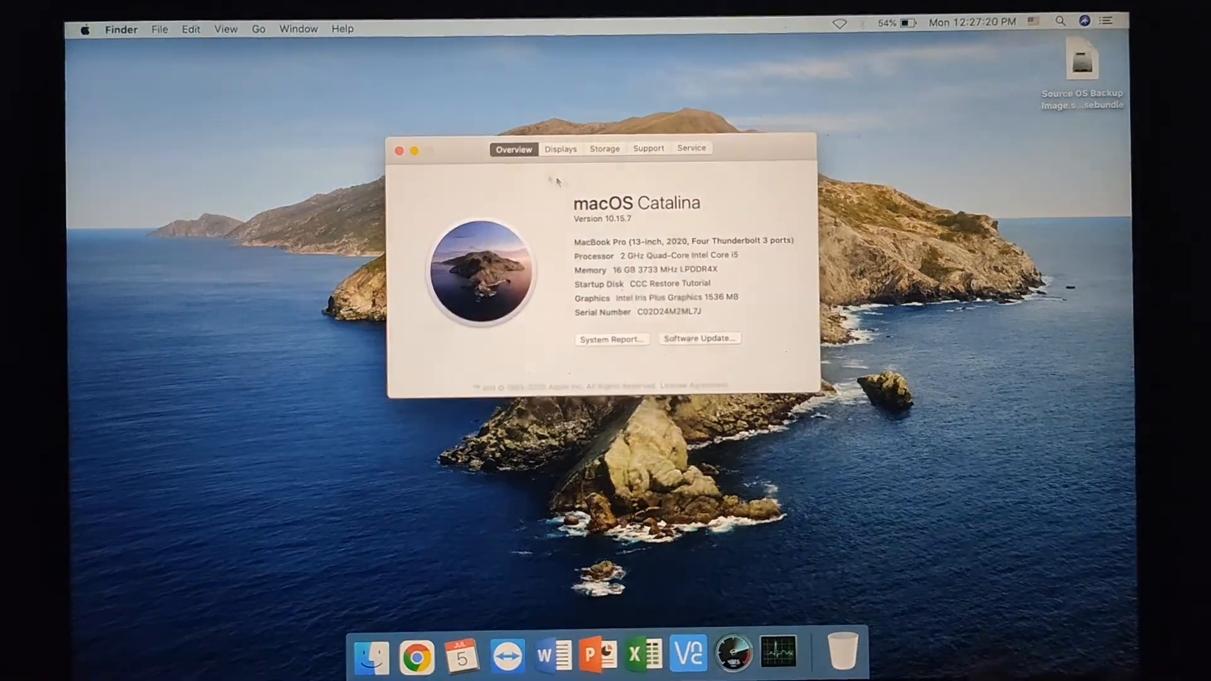
click(605, 149)
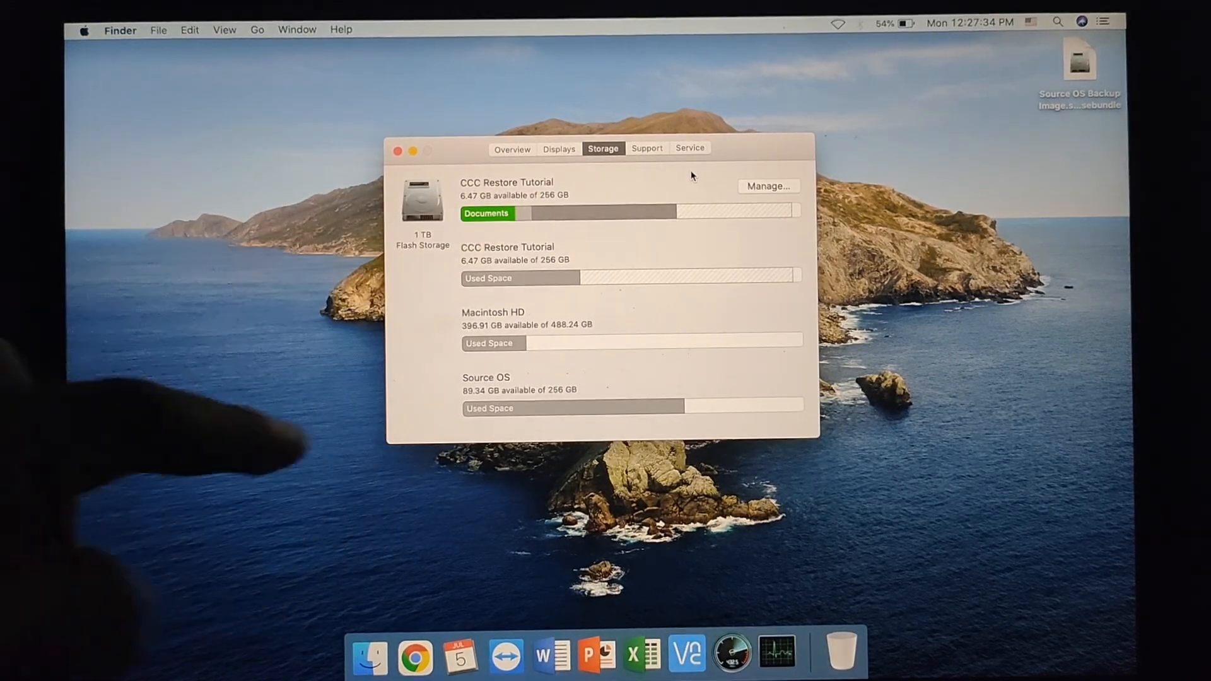
click(395, 149)
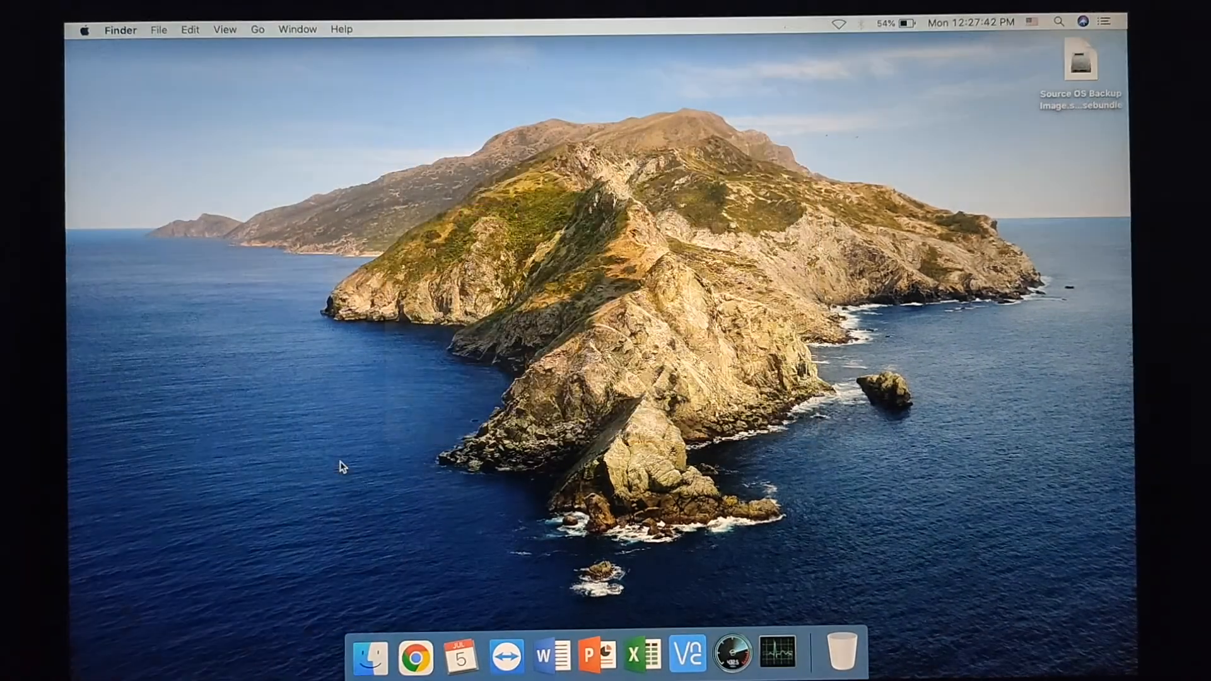